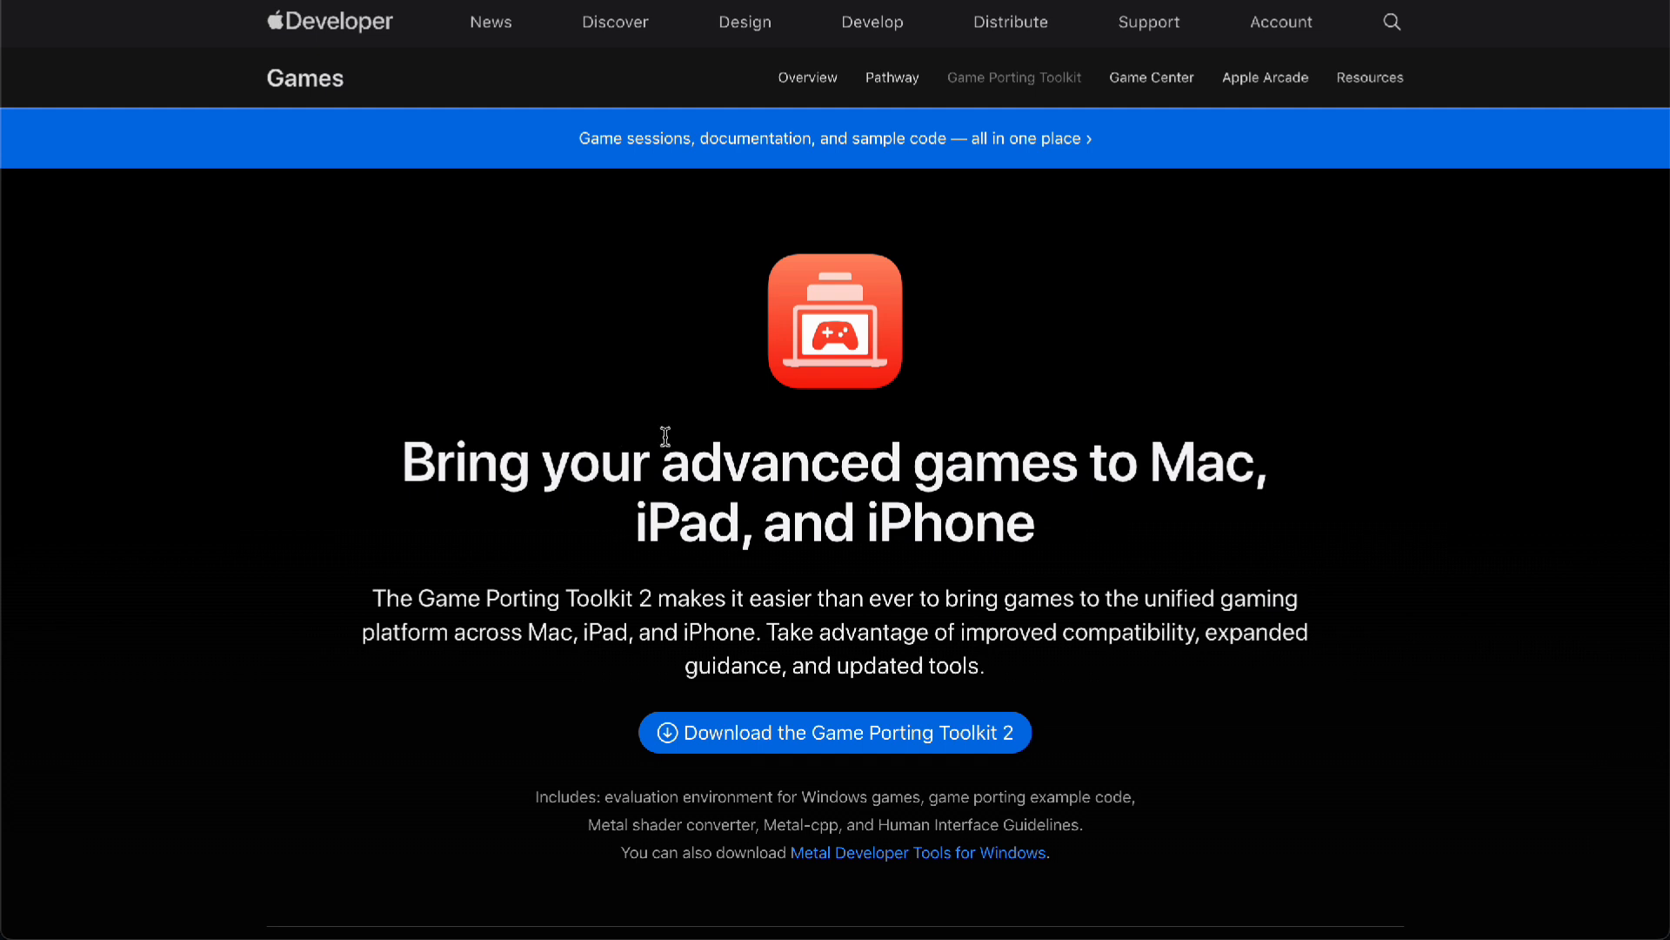
mouse_move(785, 440)
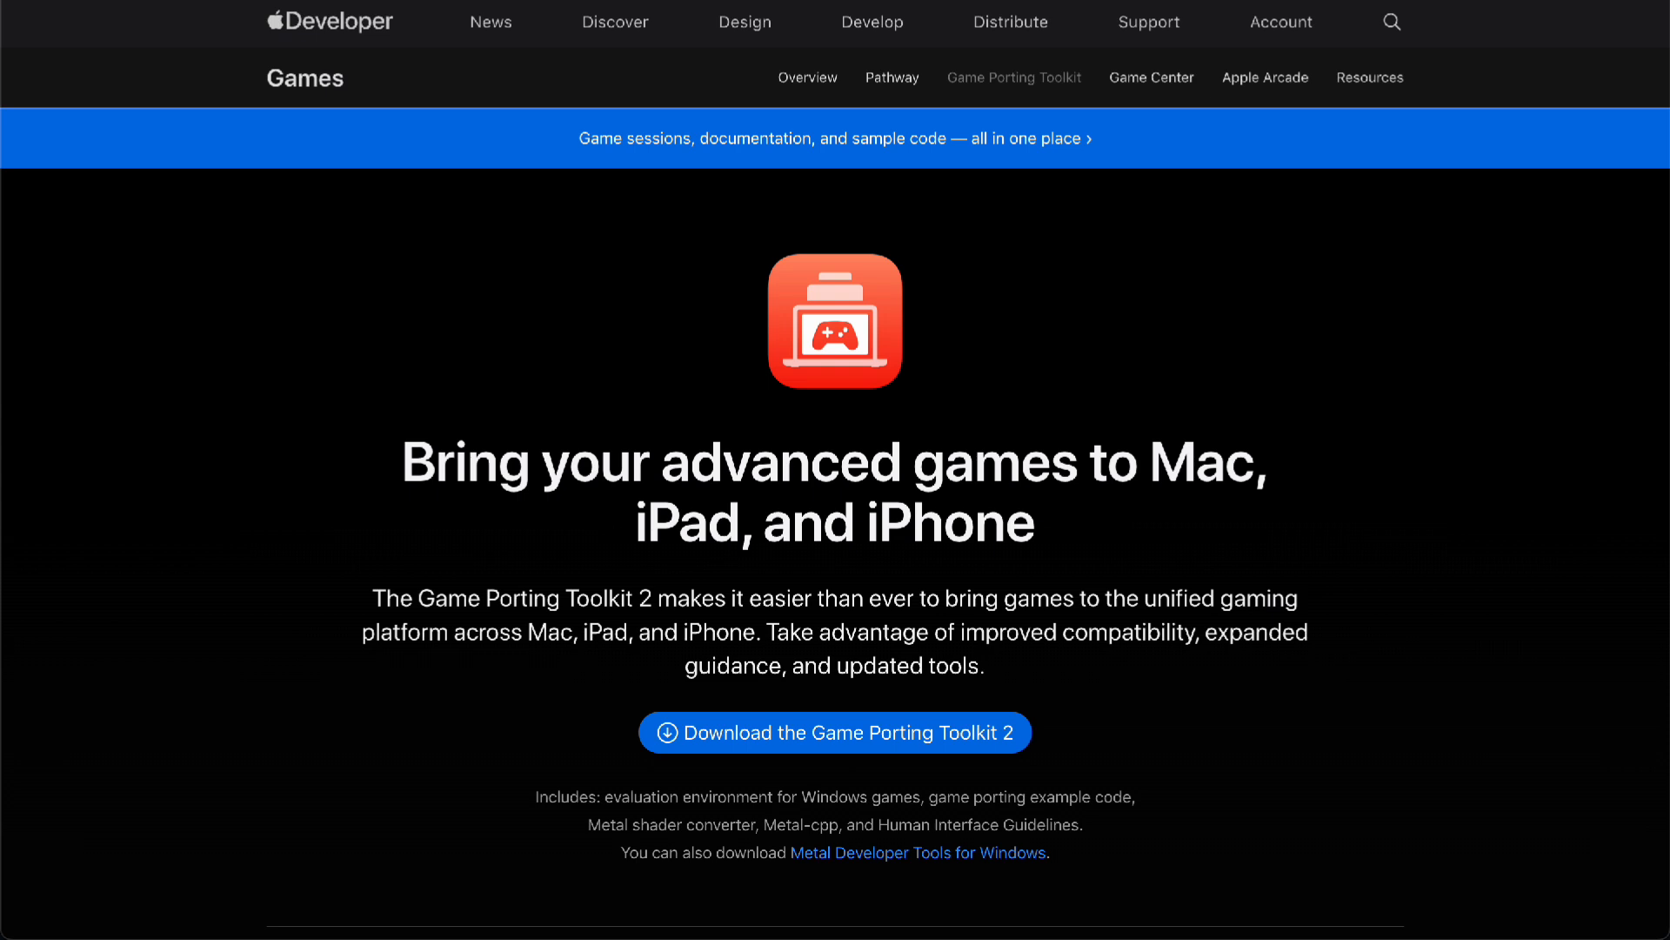
mouse_move(1271, 505)
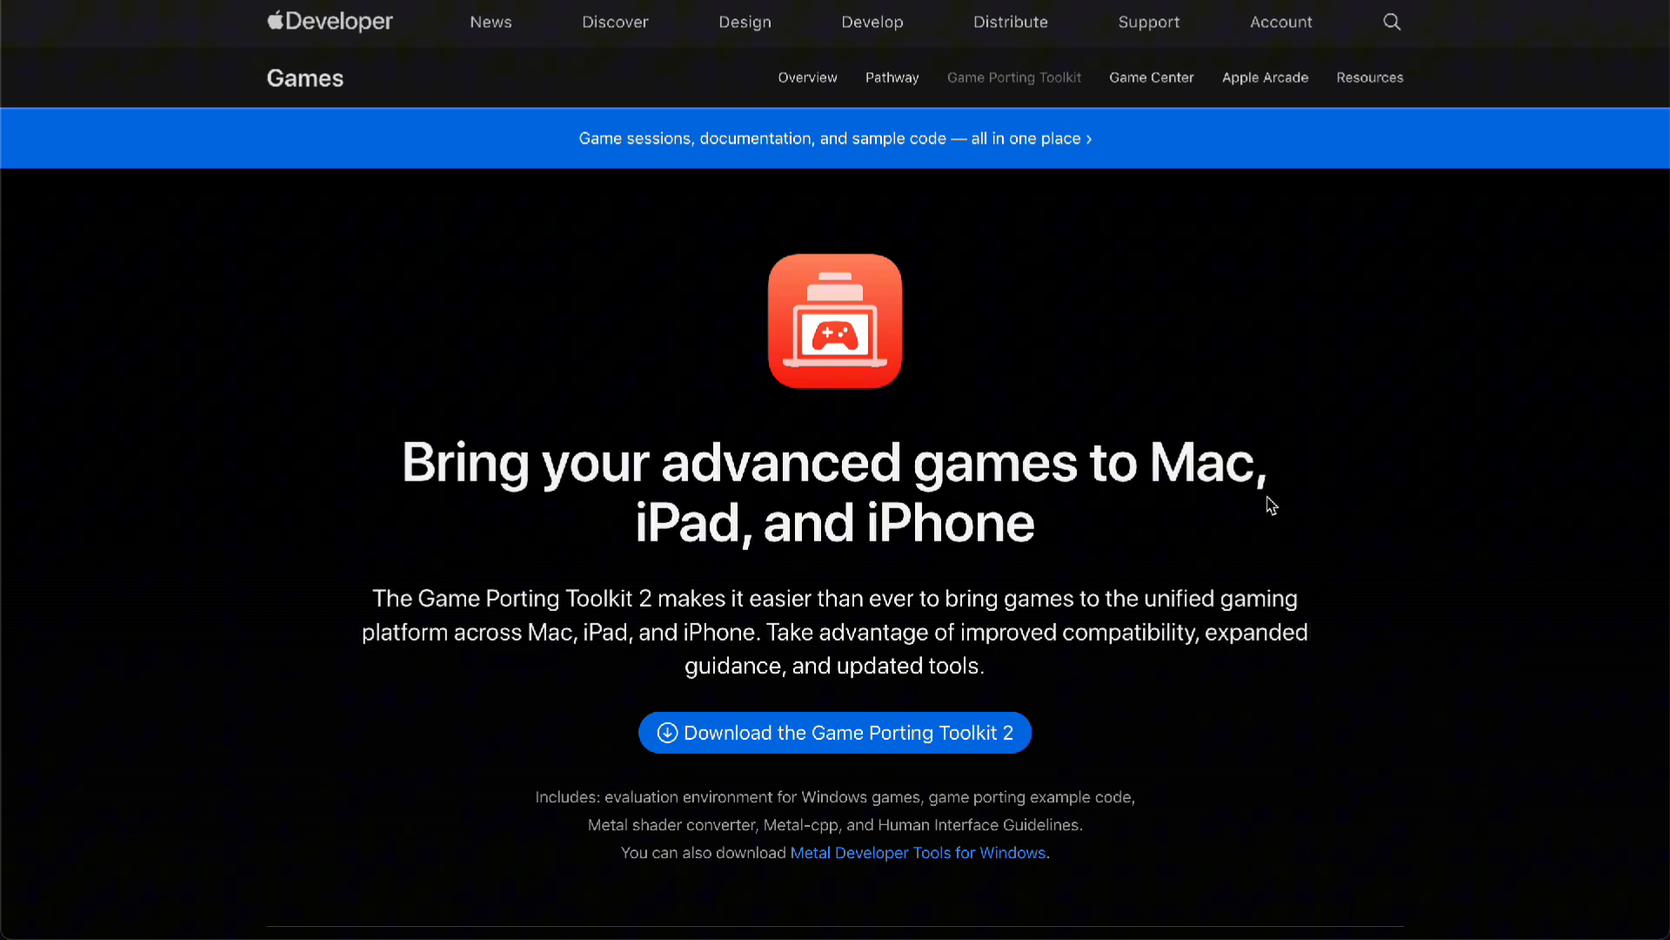
mouse_move(1050, 87)
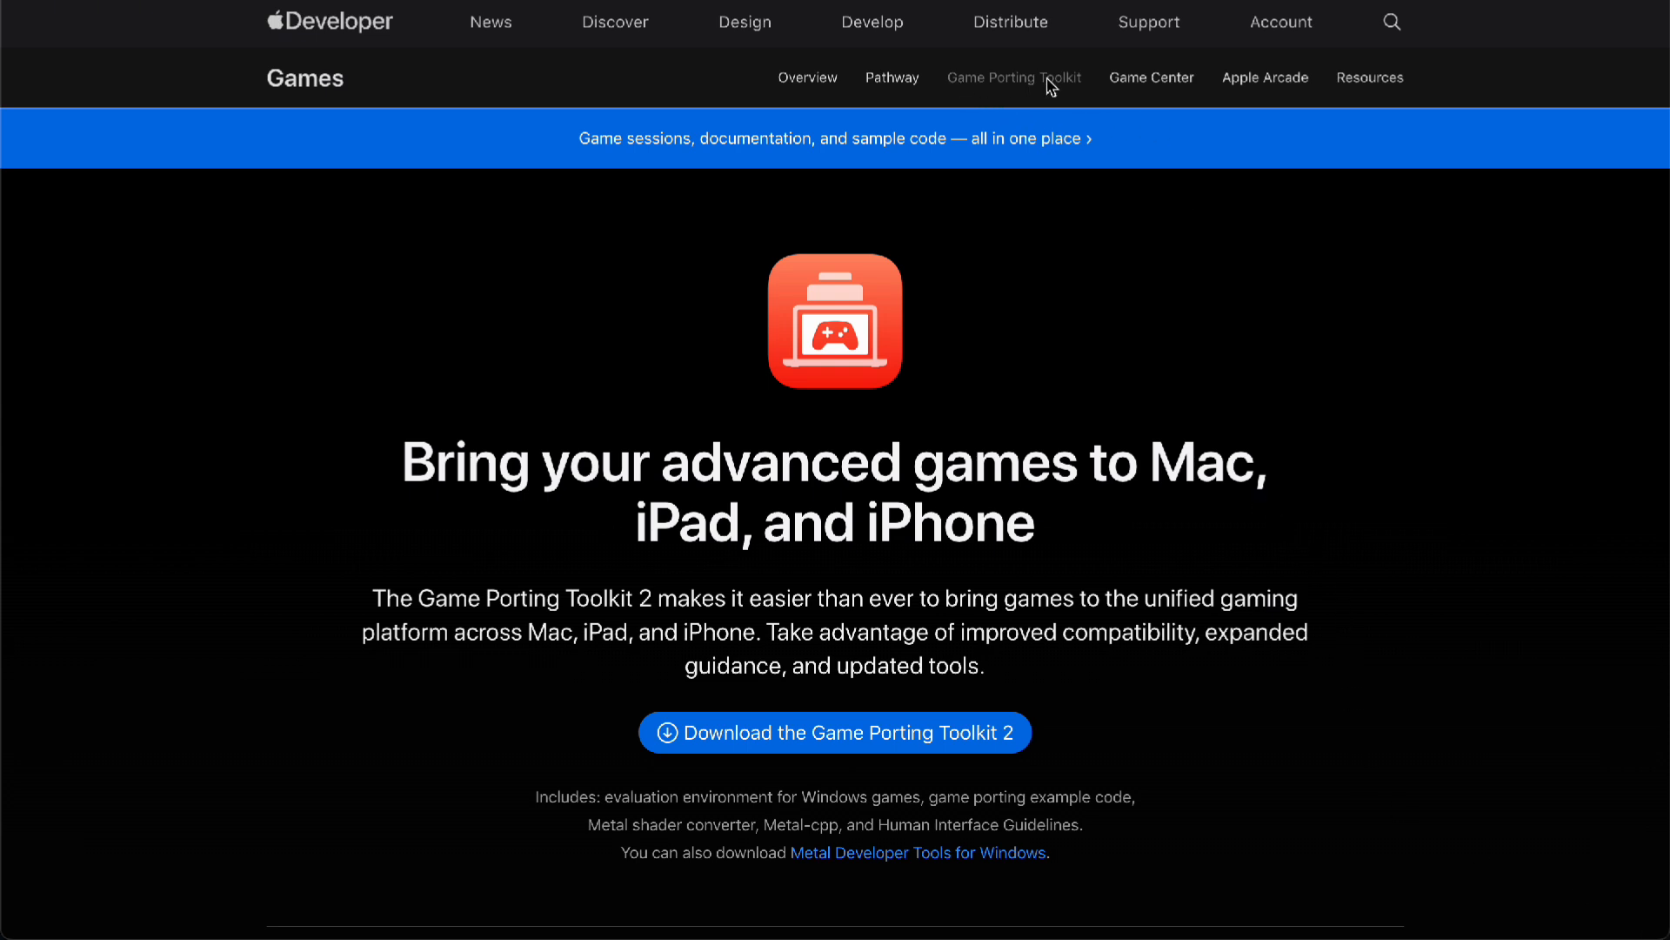
Step: Scroll past the Game Porting Toolkit 2 download offer to the 'Get started easily' heading
scroll(down, 3)
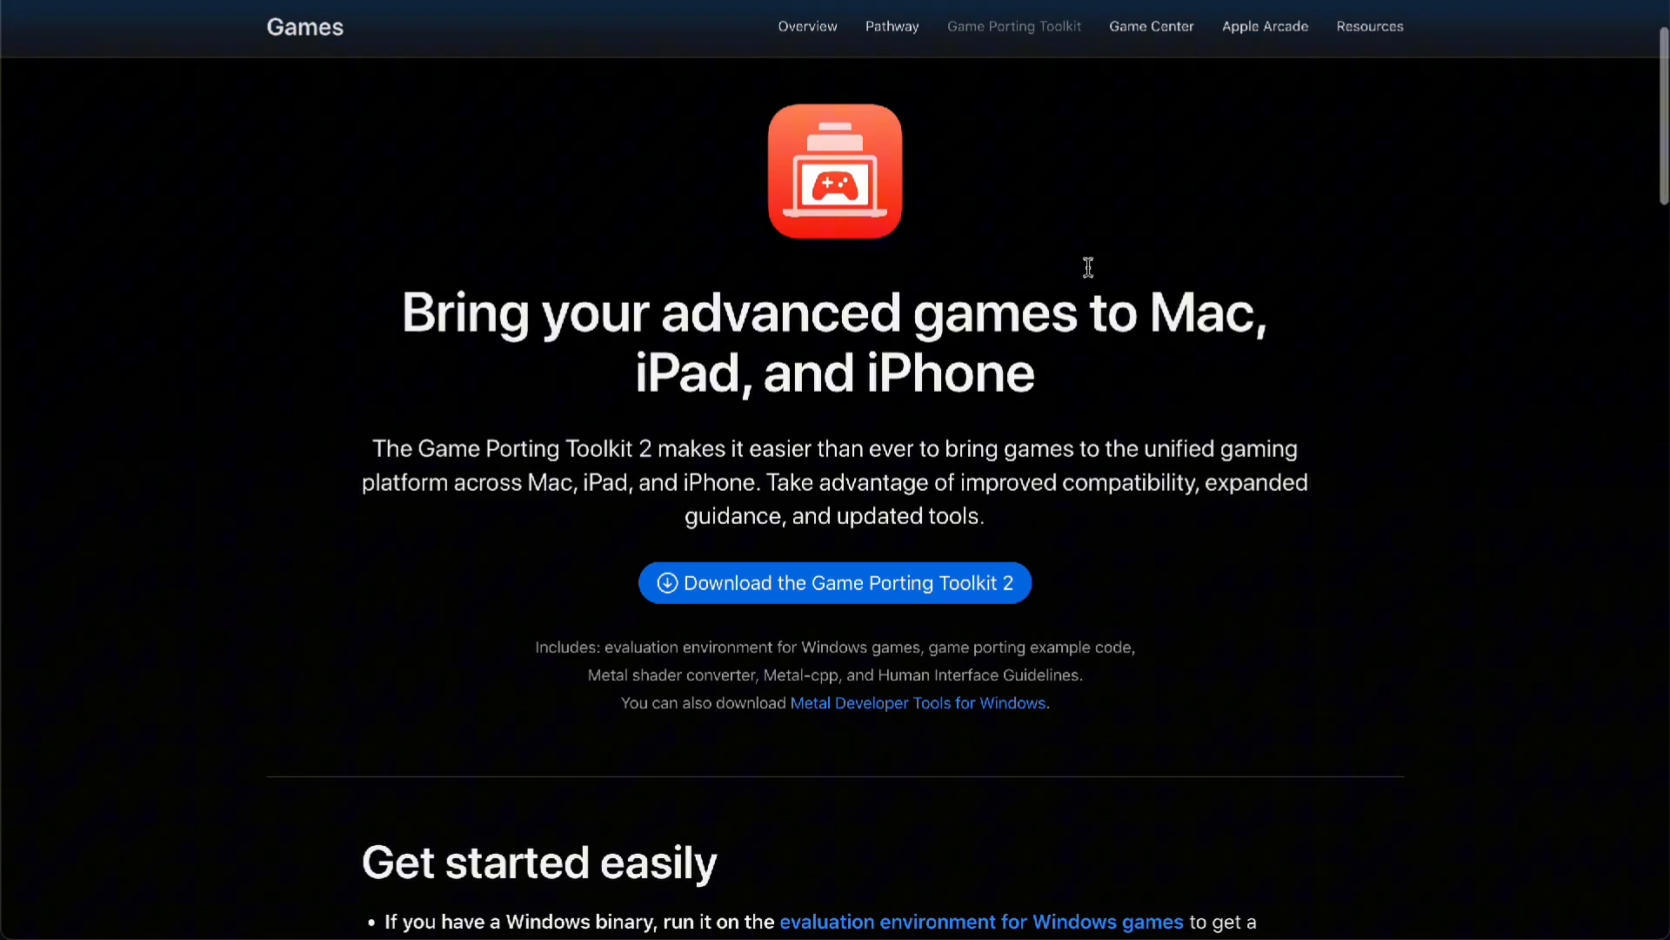
scroll(down, 3)
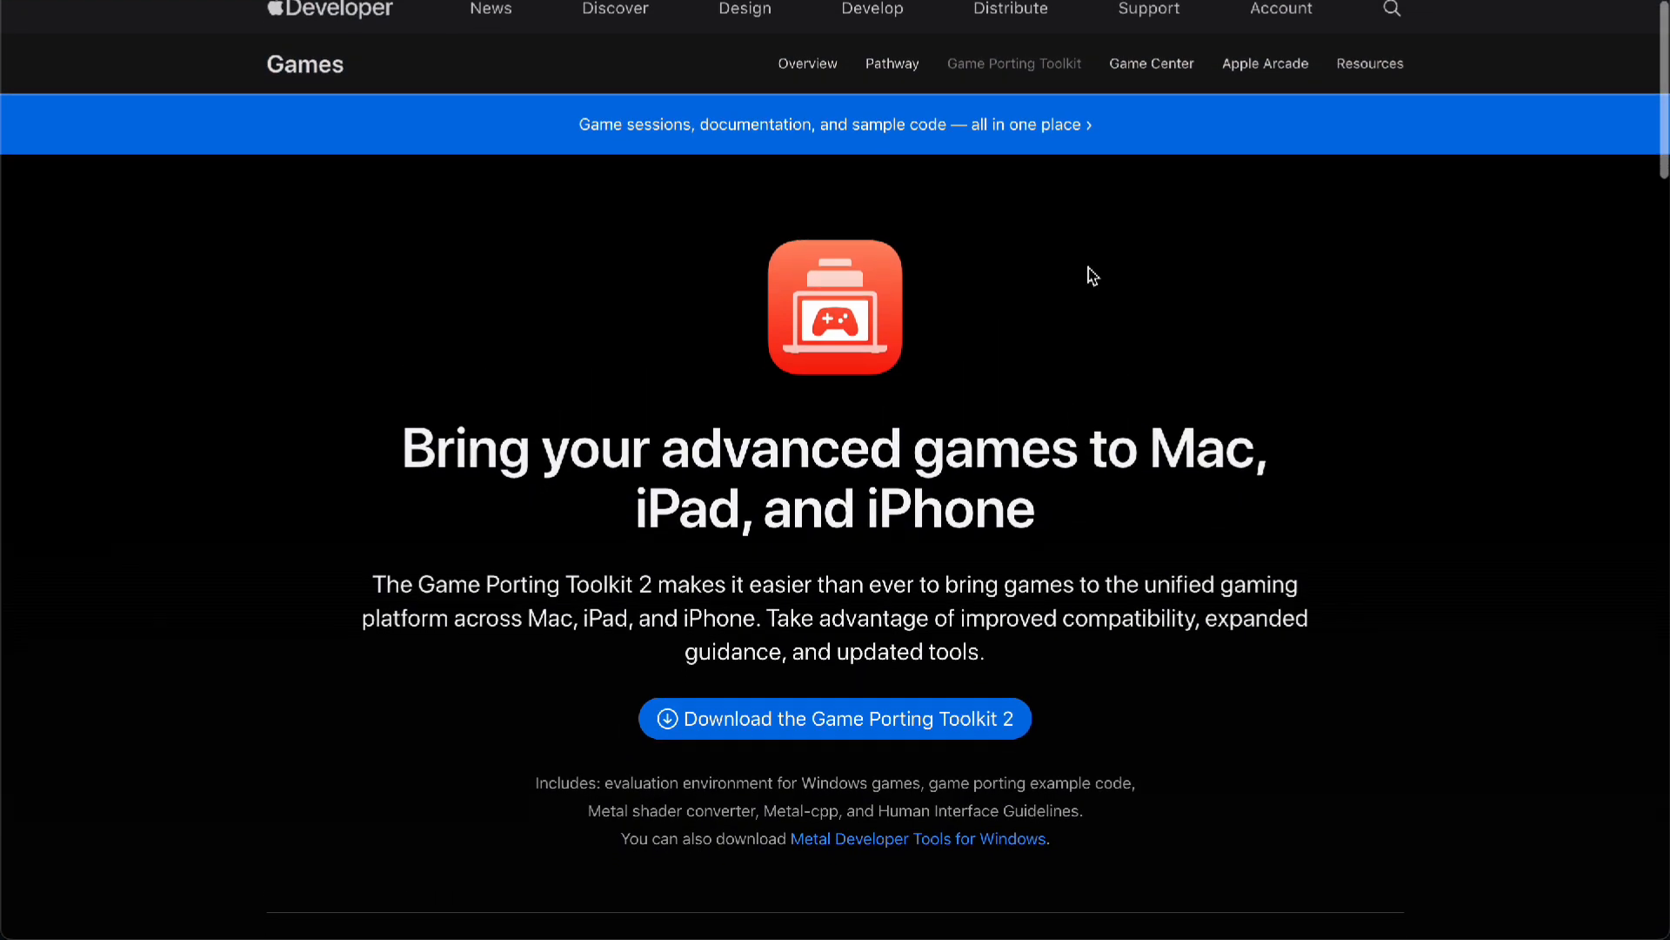
scroll(down, 3)
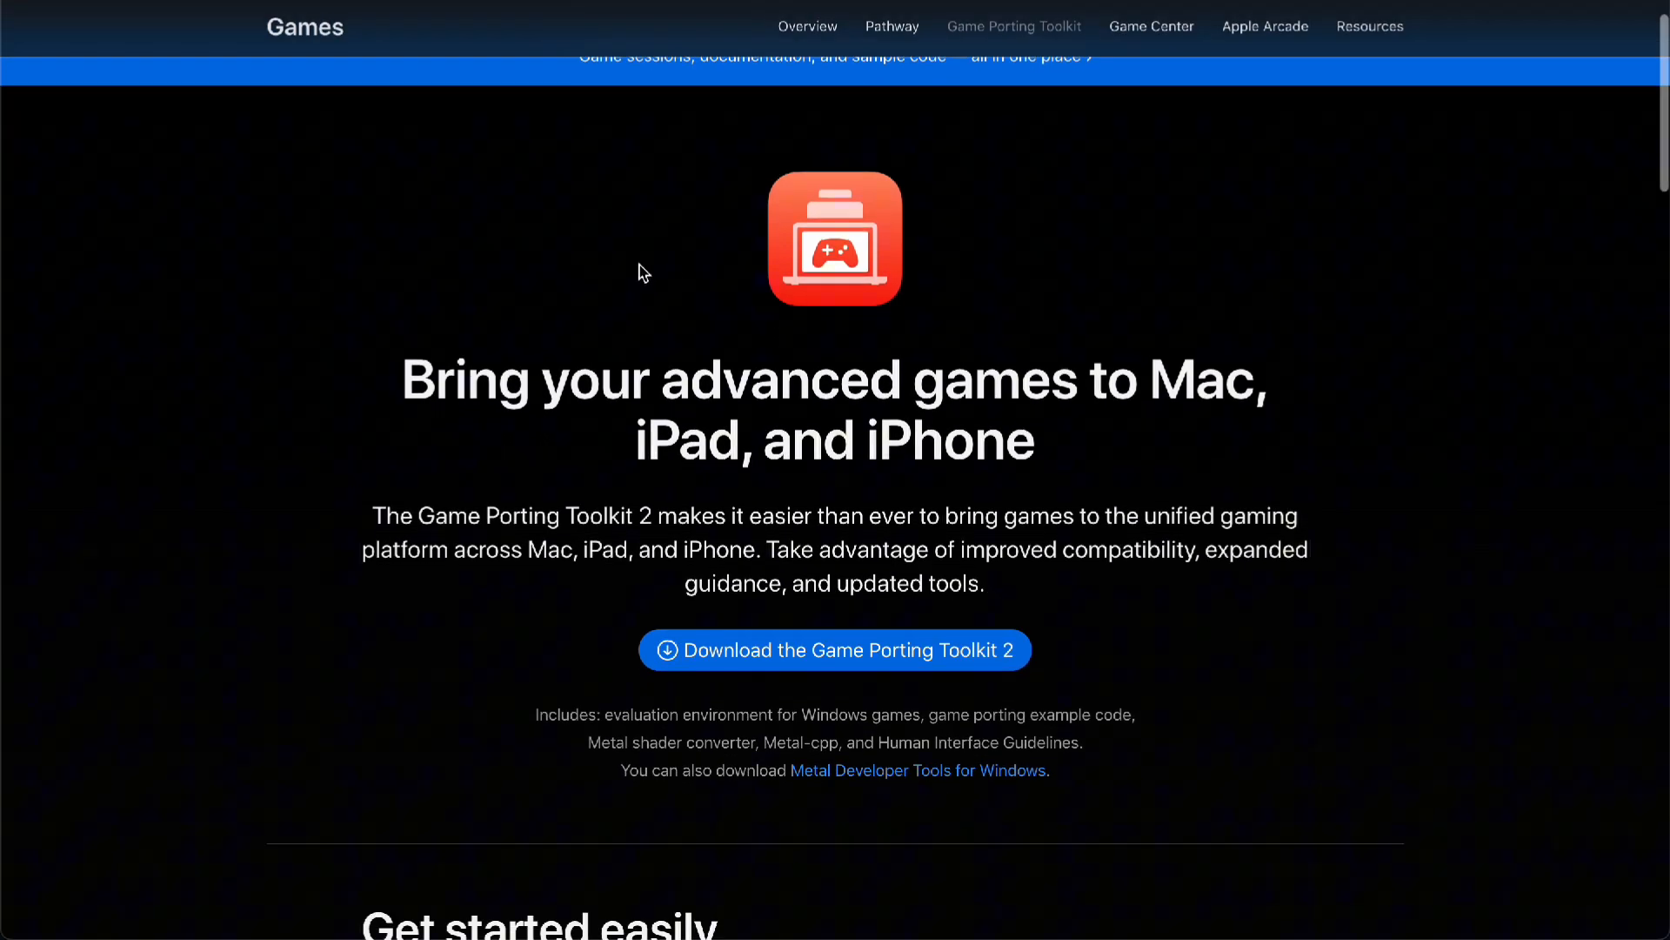
scroll(down, 3)
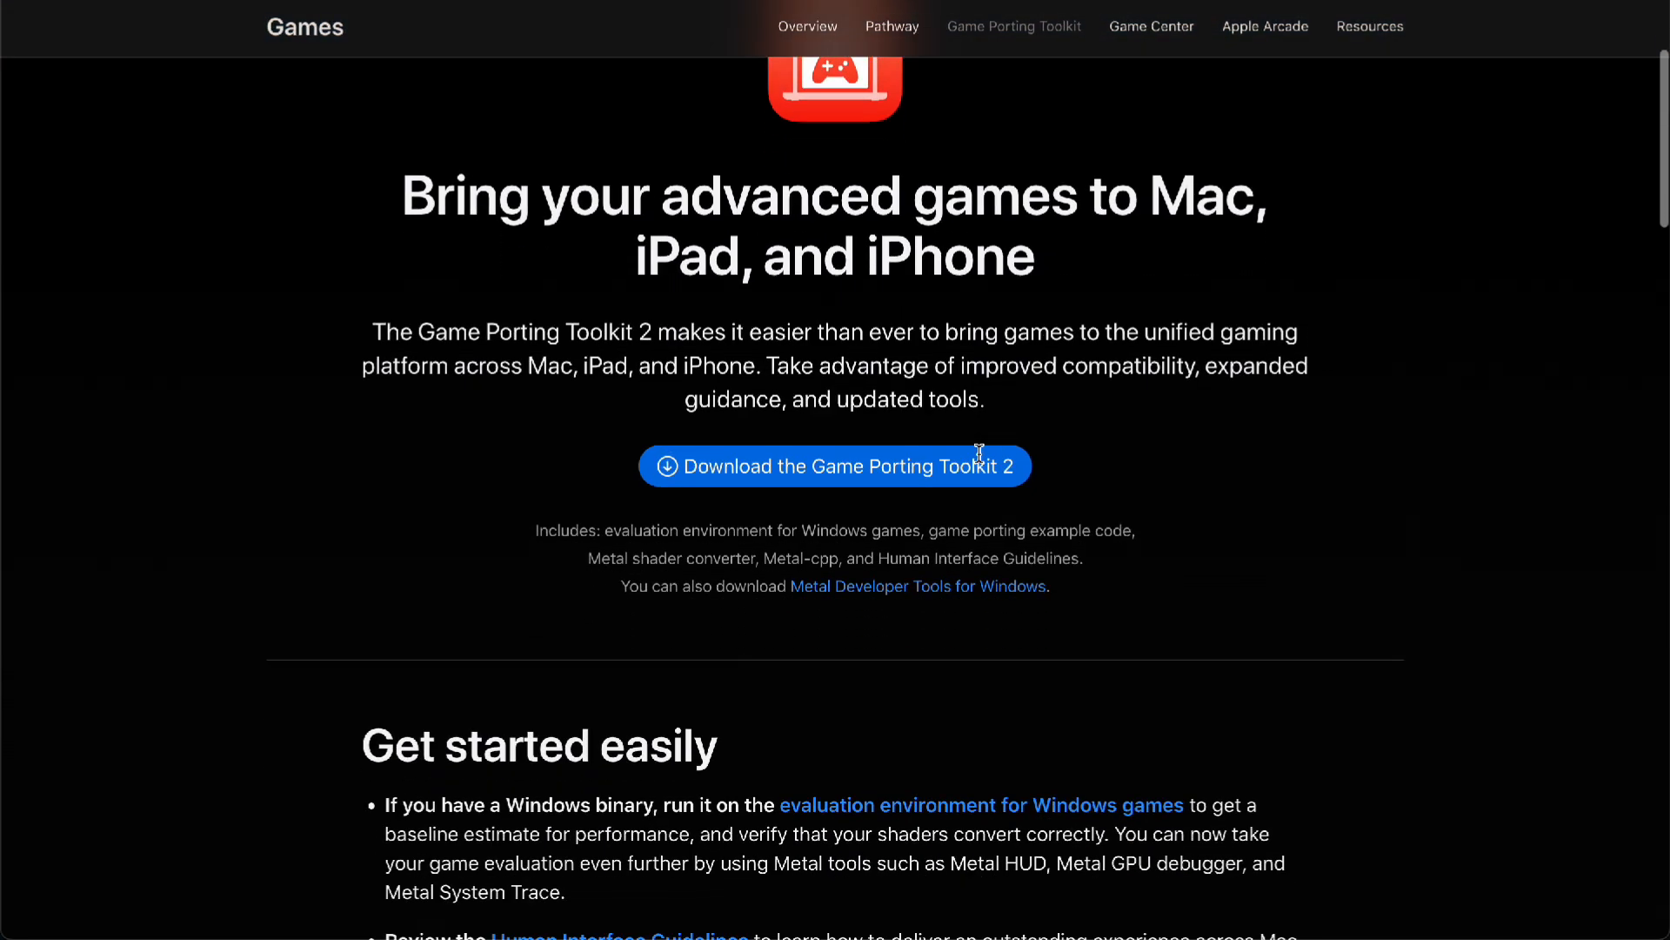
scroll(down, 3)
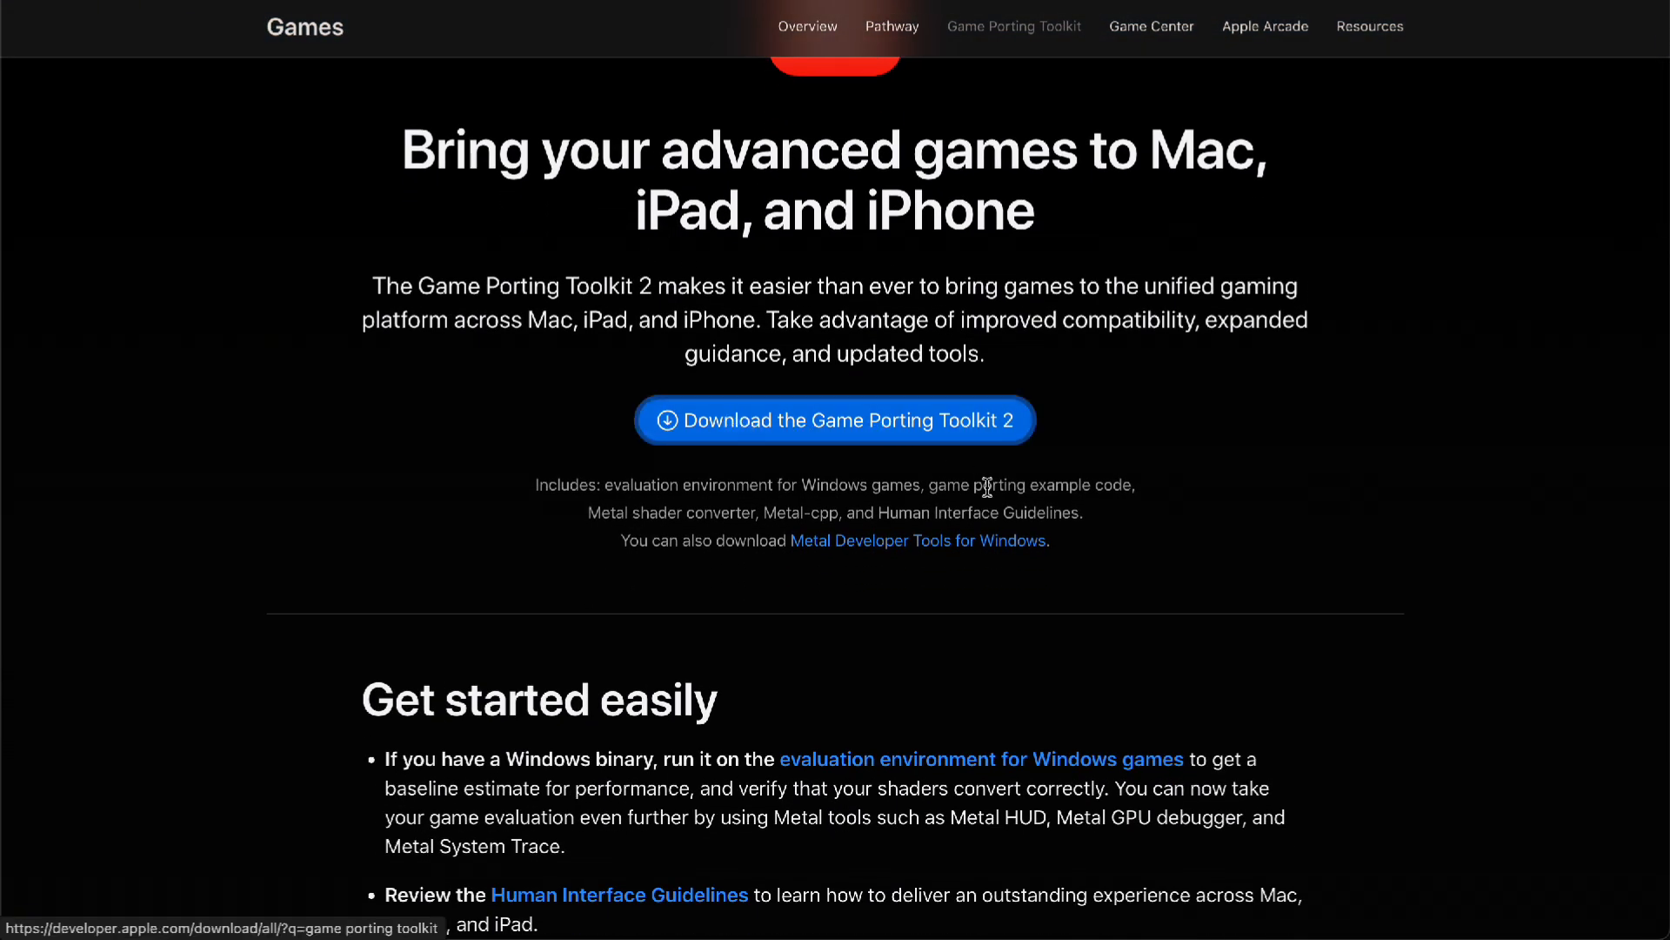
click(834, 419)
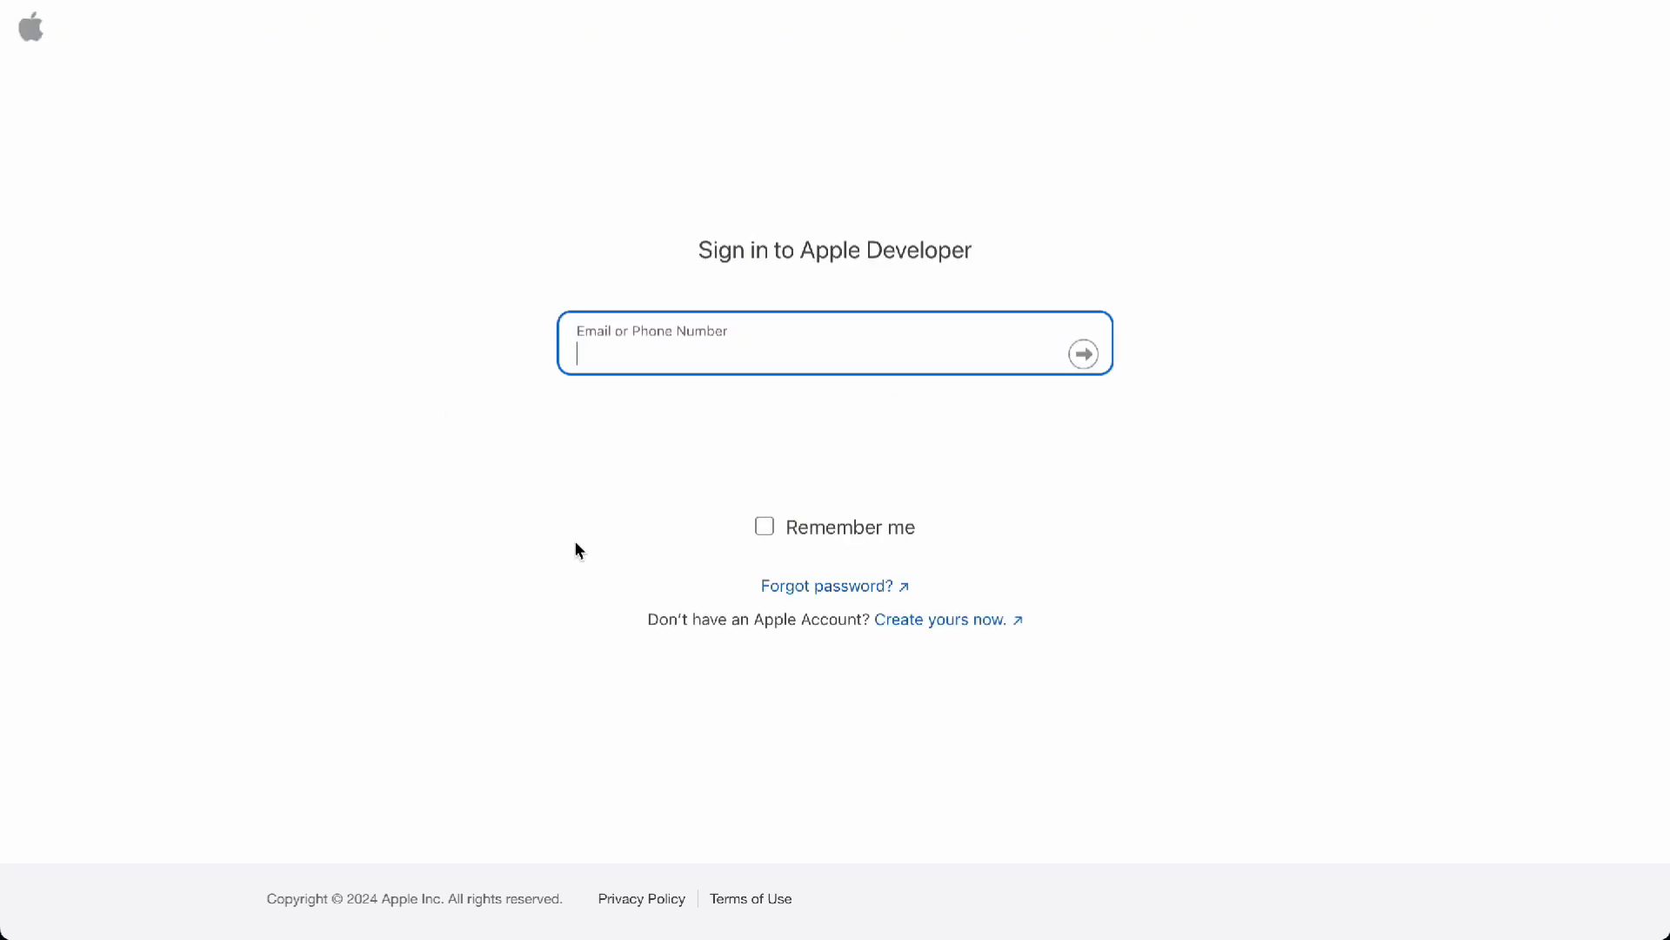
mouse_move(735, 192)
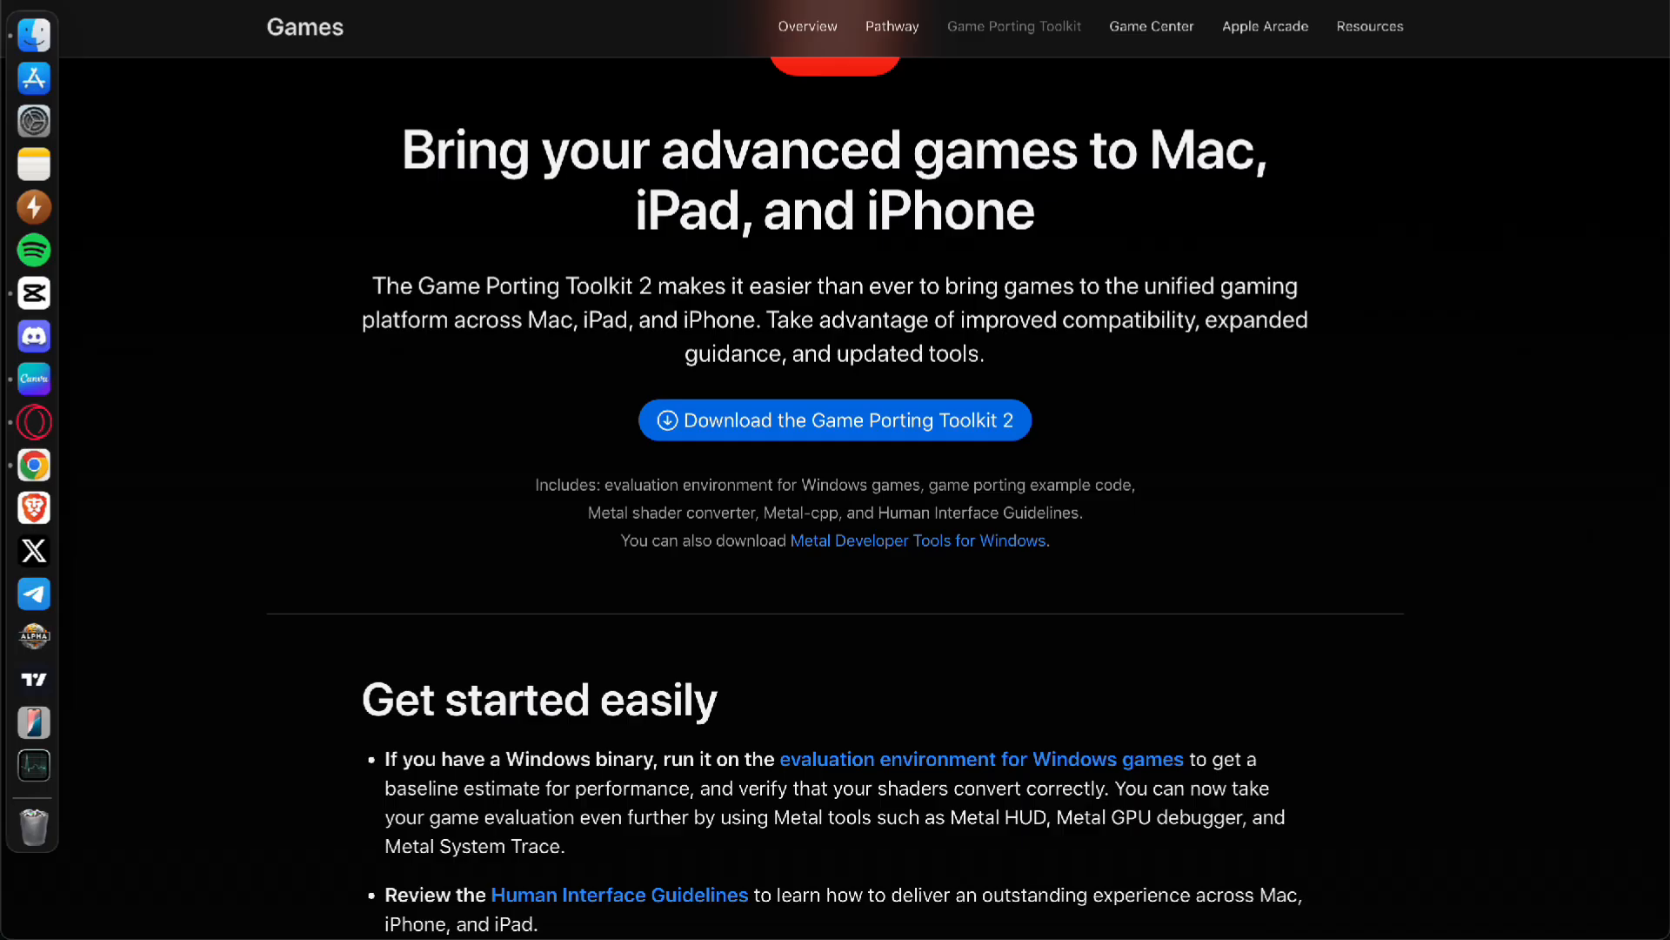
scroll(down, 3)
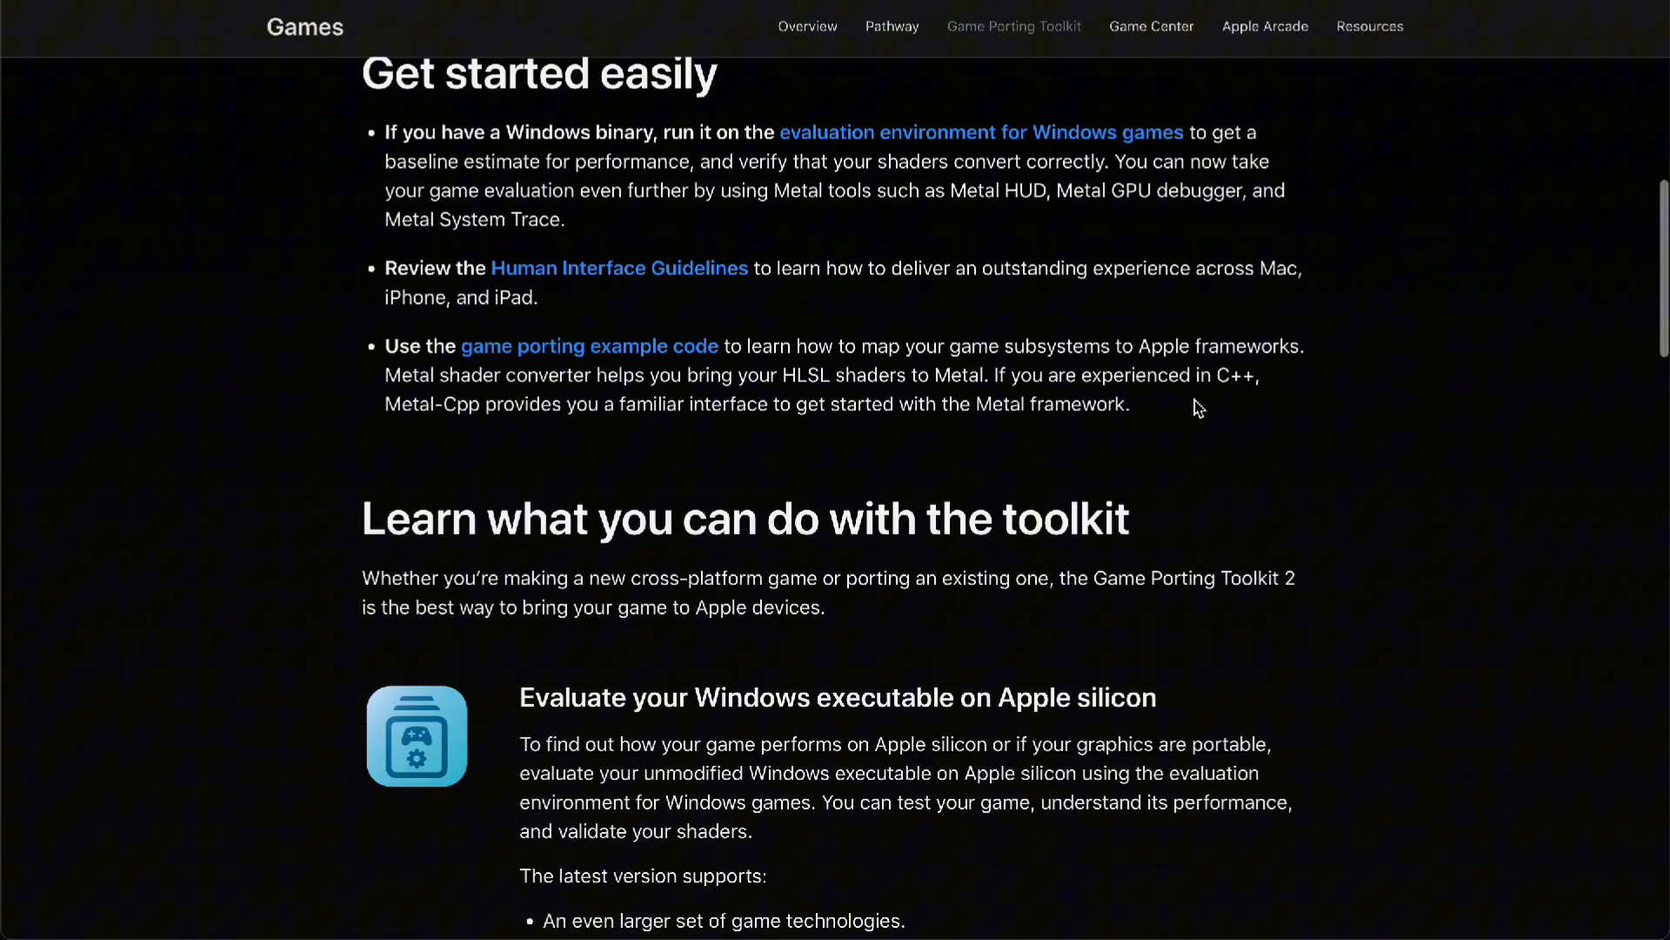
scroll(down, 3)
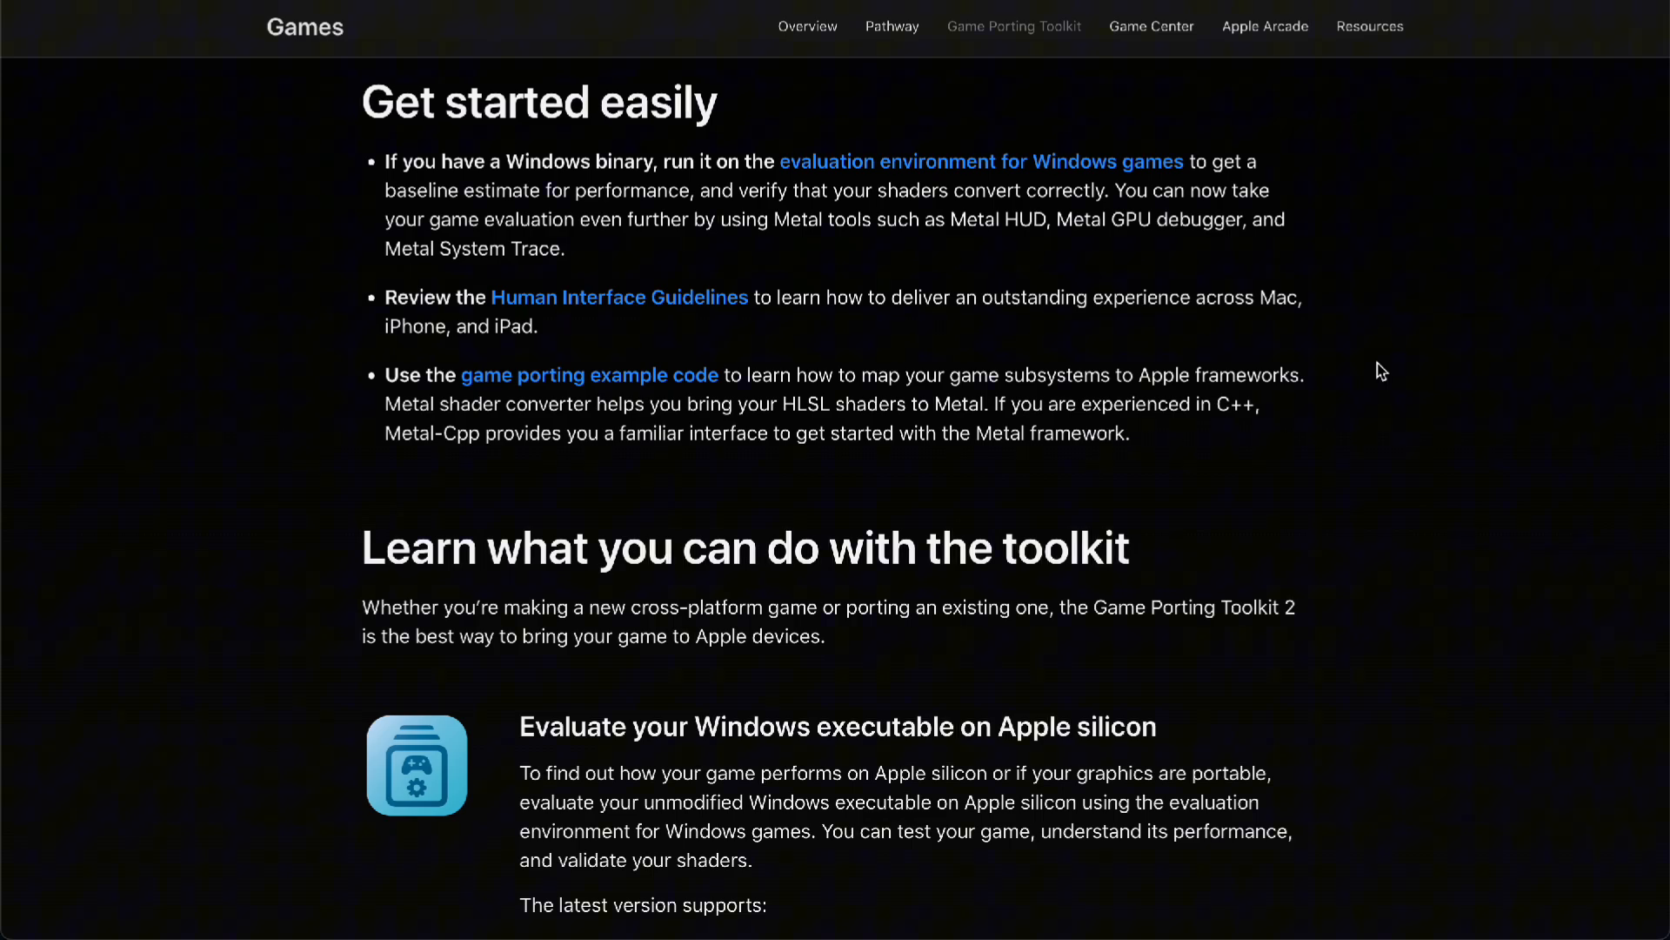
scroll(down, 3)
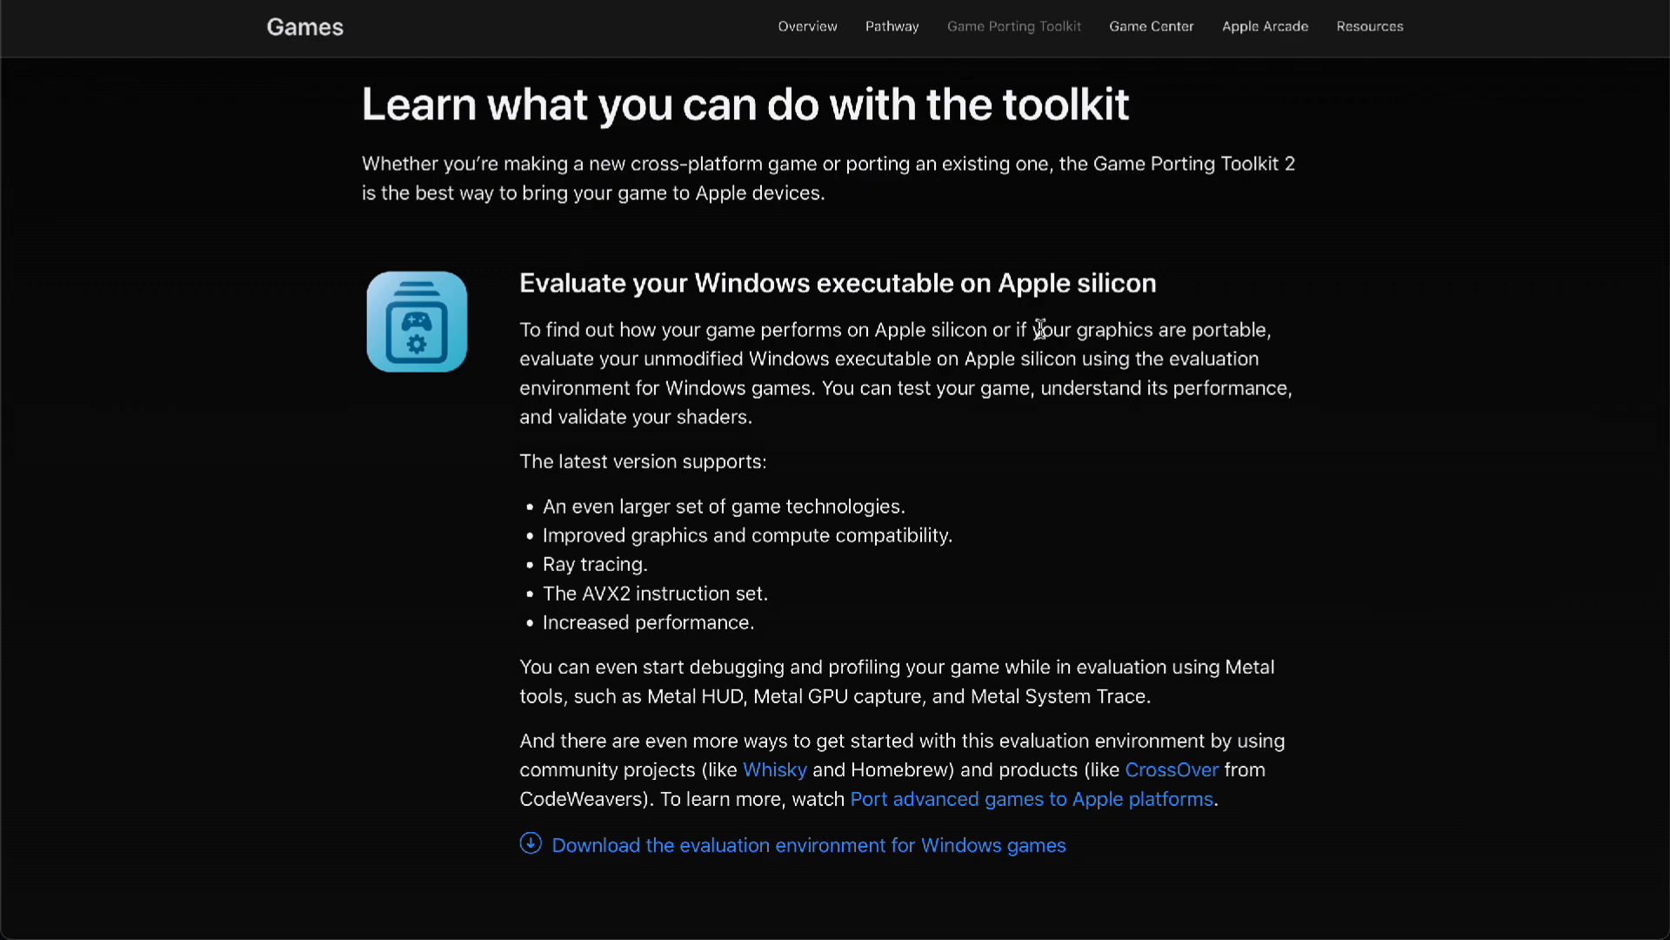
scroll(down, 3)
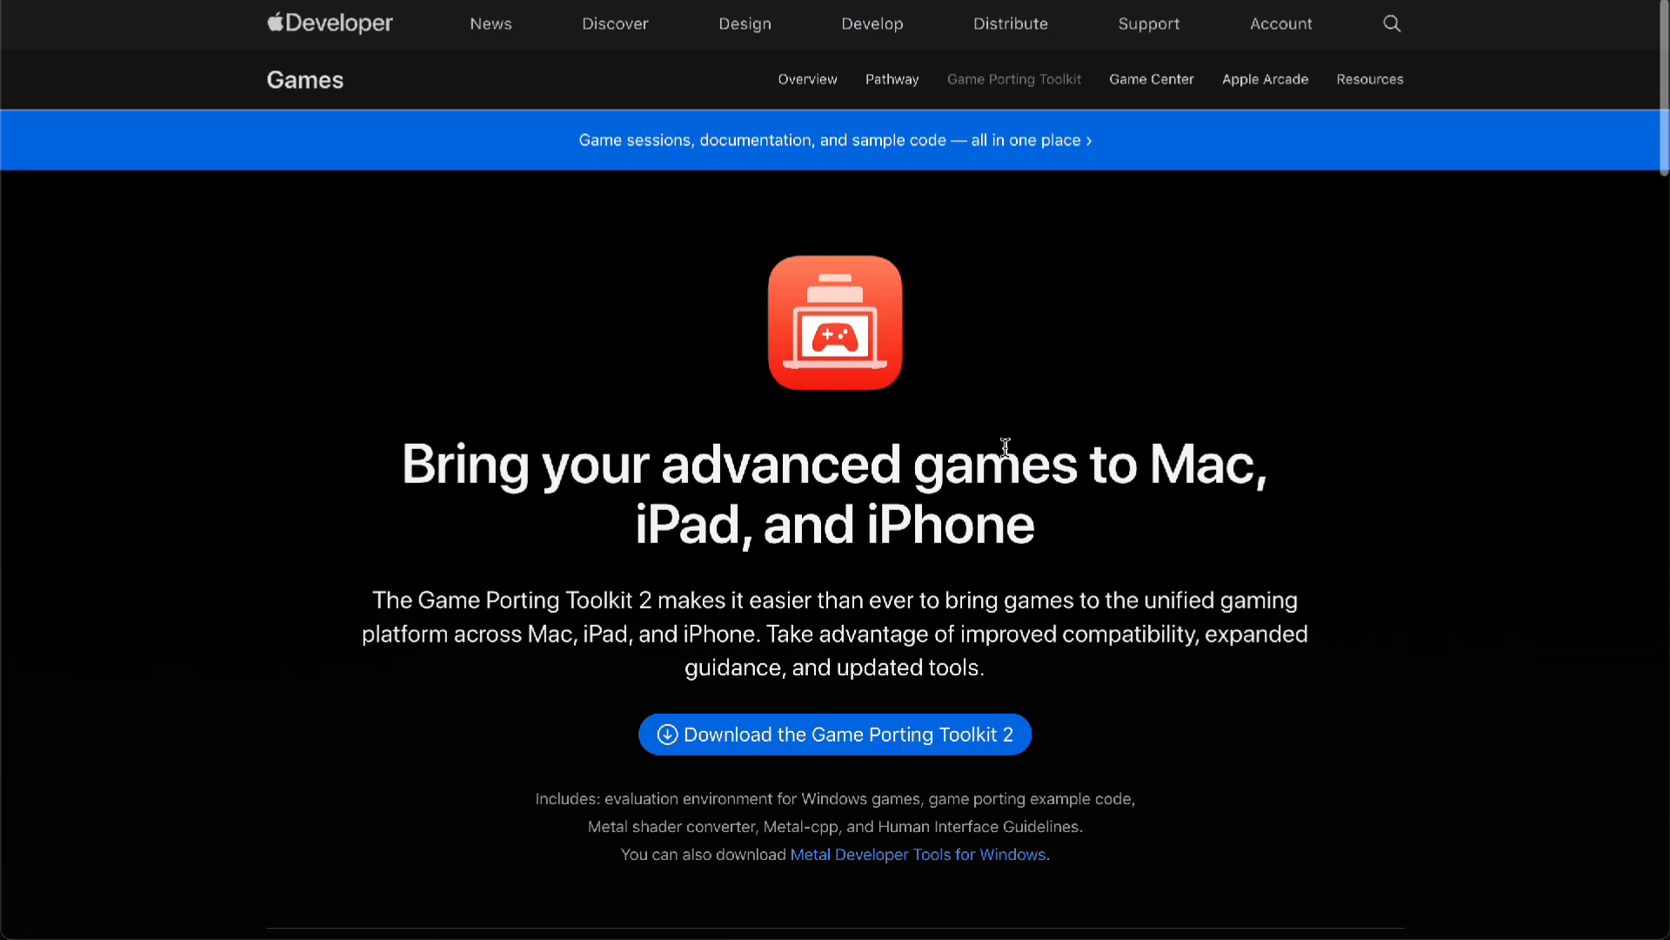
Step: Scroll through the Metal shader converter and Metal-cpp feature sections
scroll(down, 3)
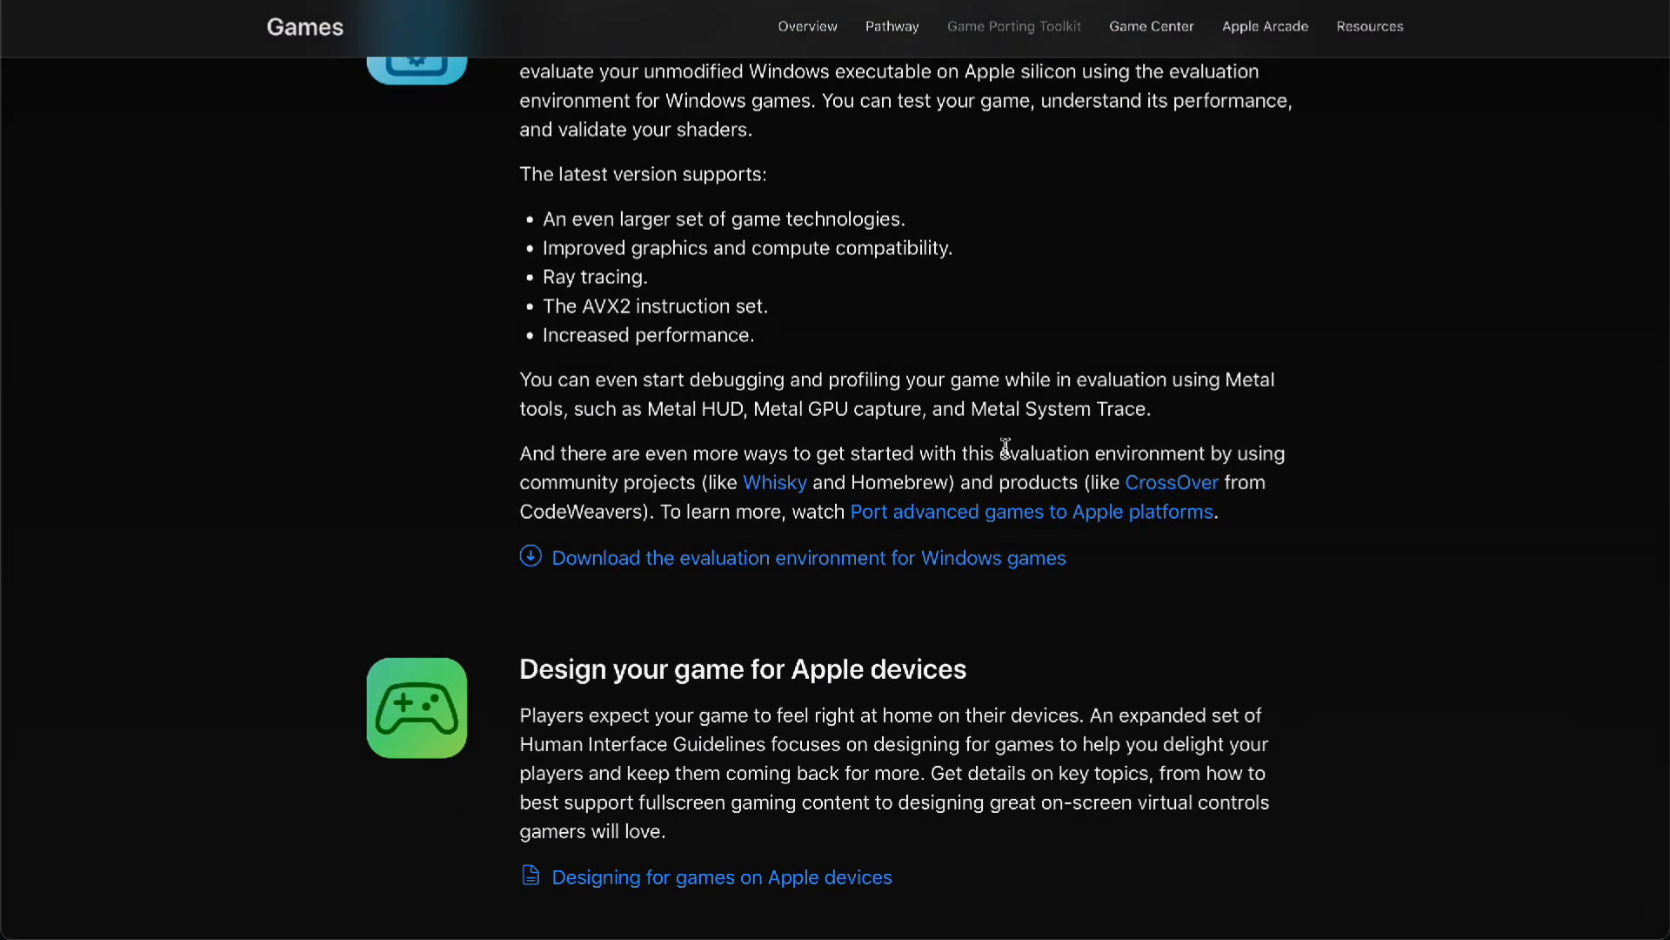
scroll(down, 3)
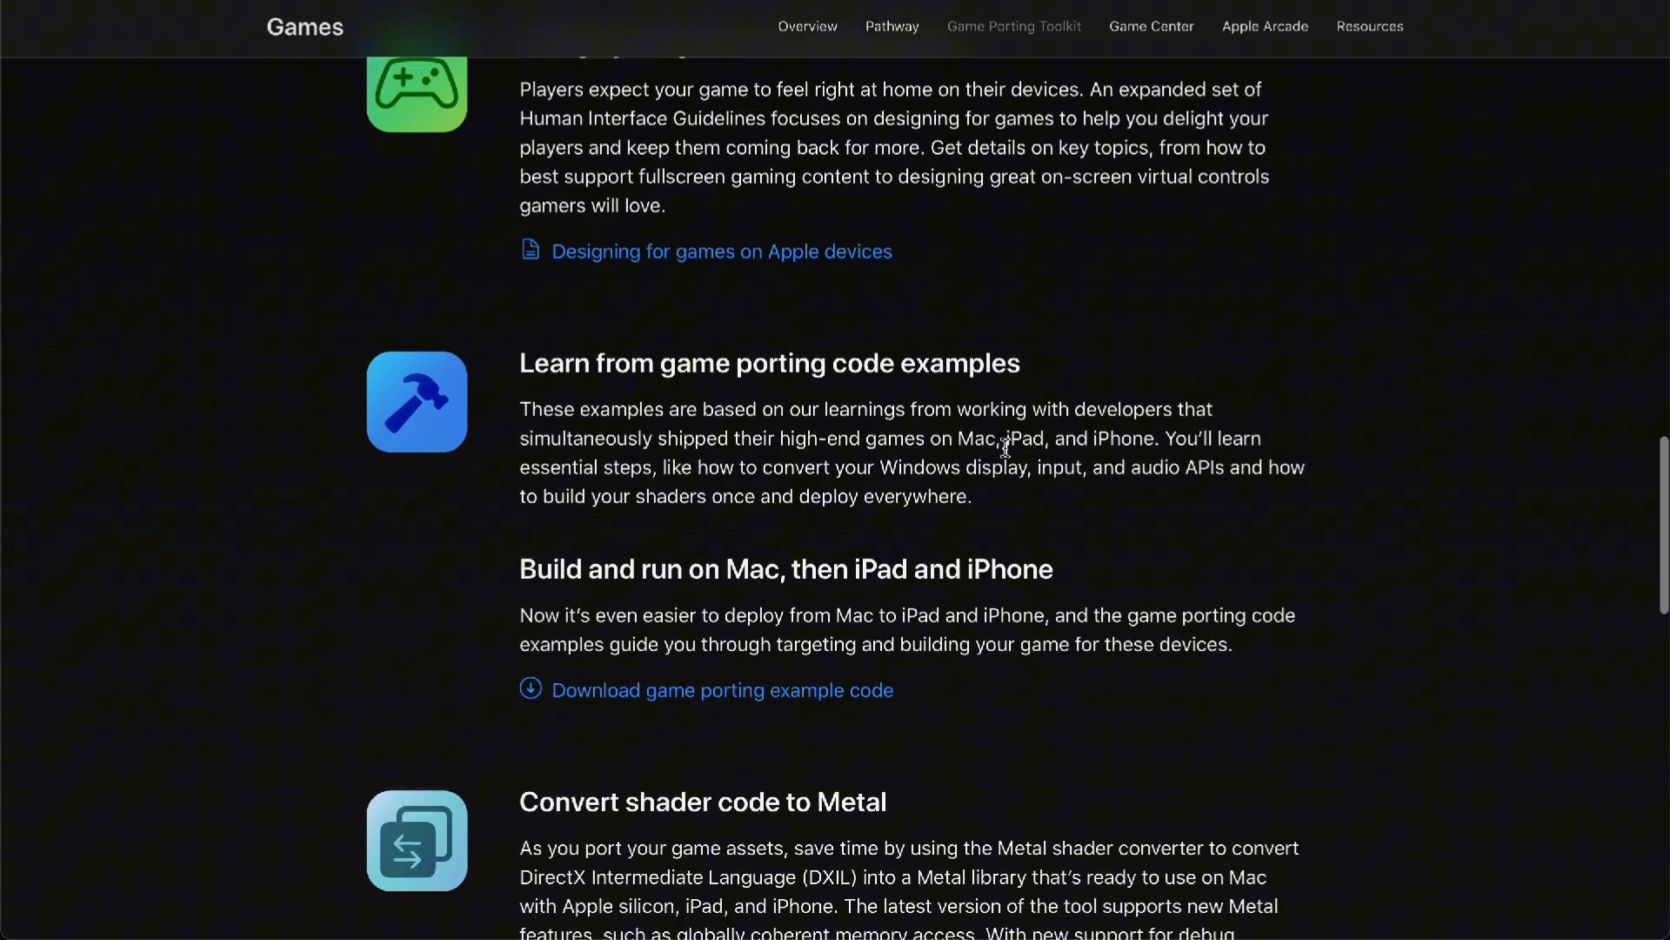
scroll(up, 3)
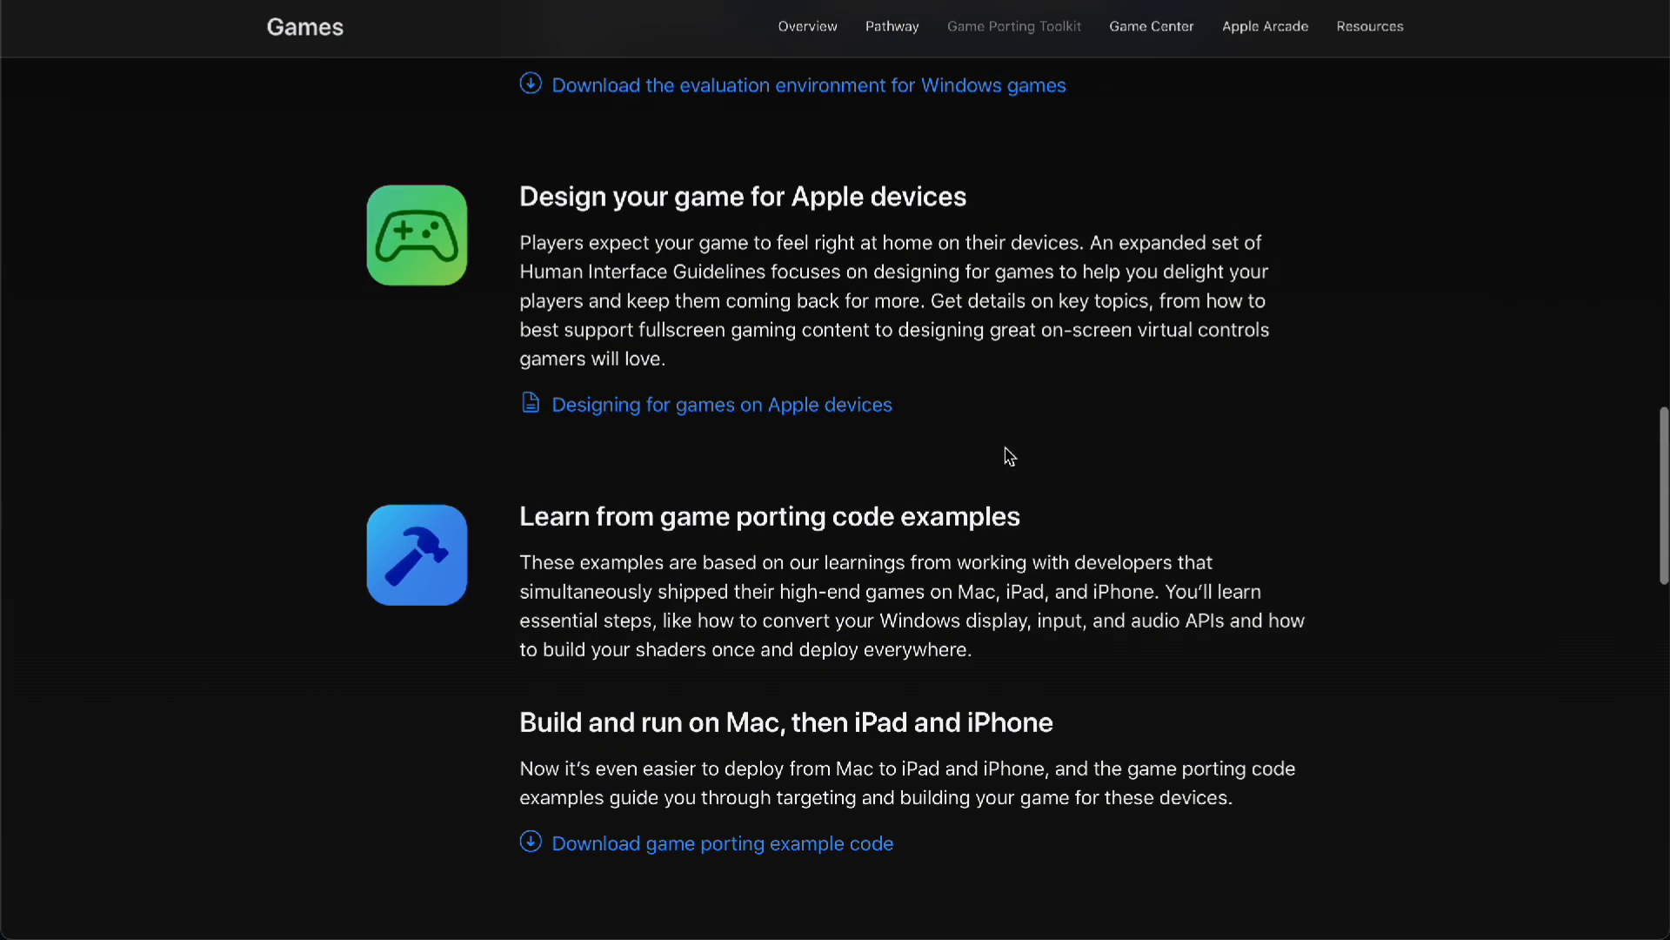
scroll(down, 3)
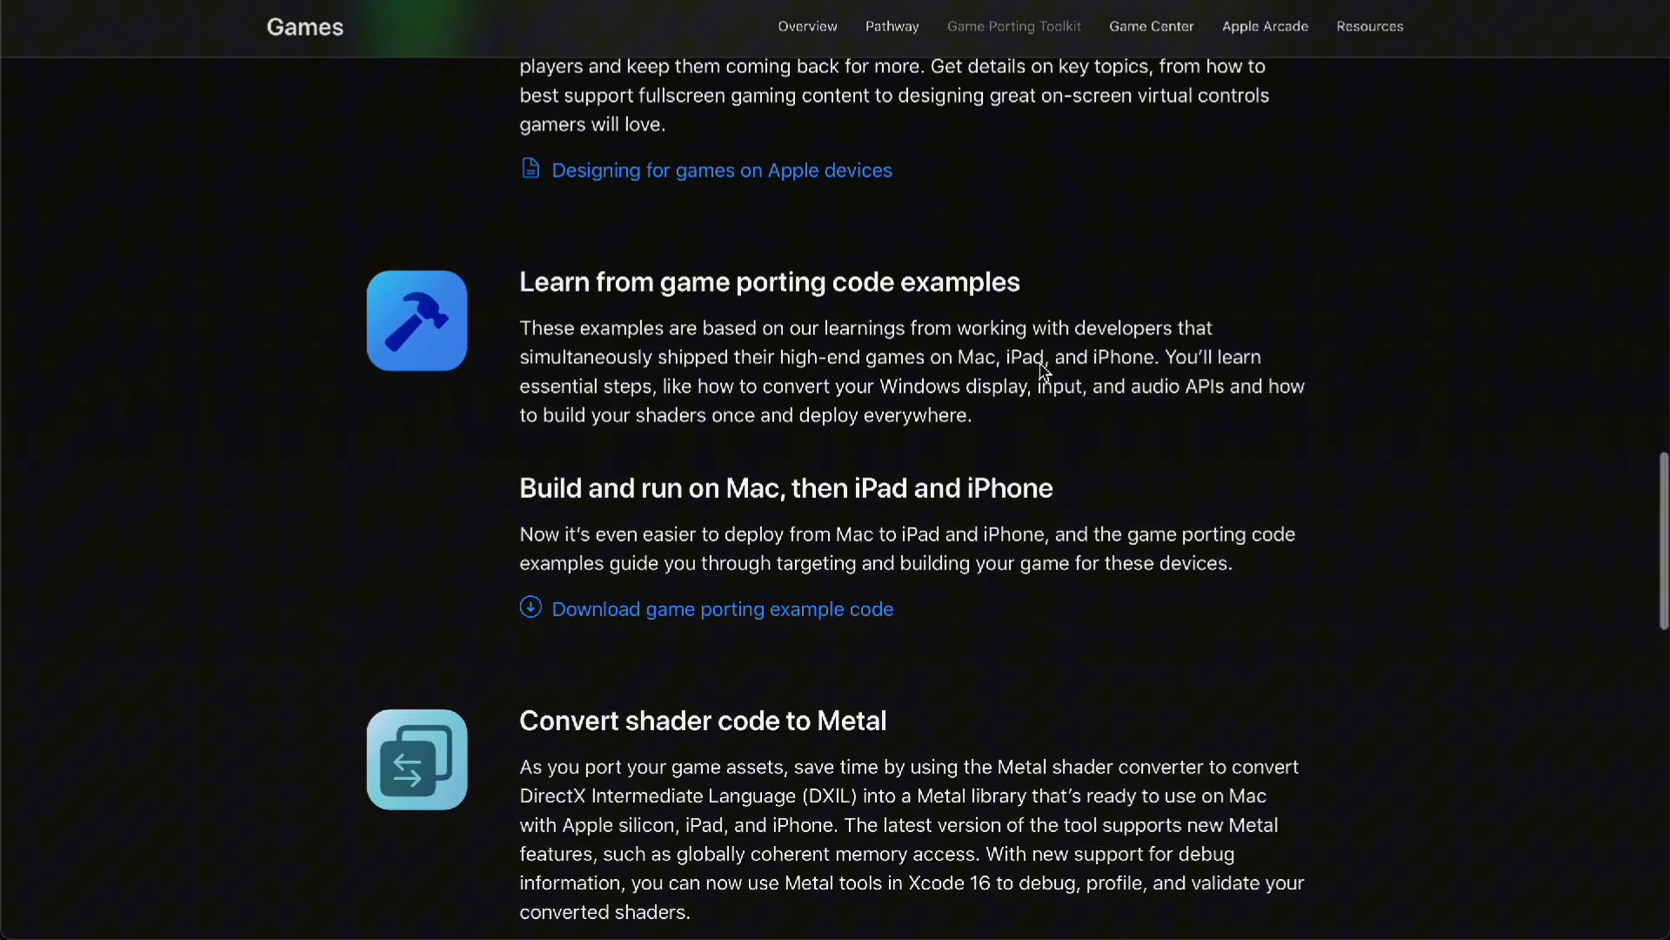
scroll(down, 3)
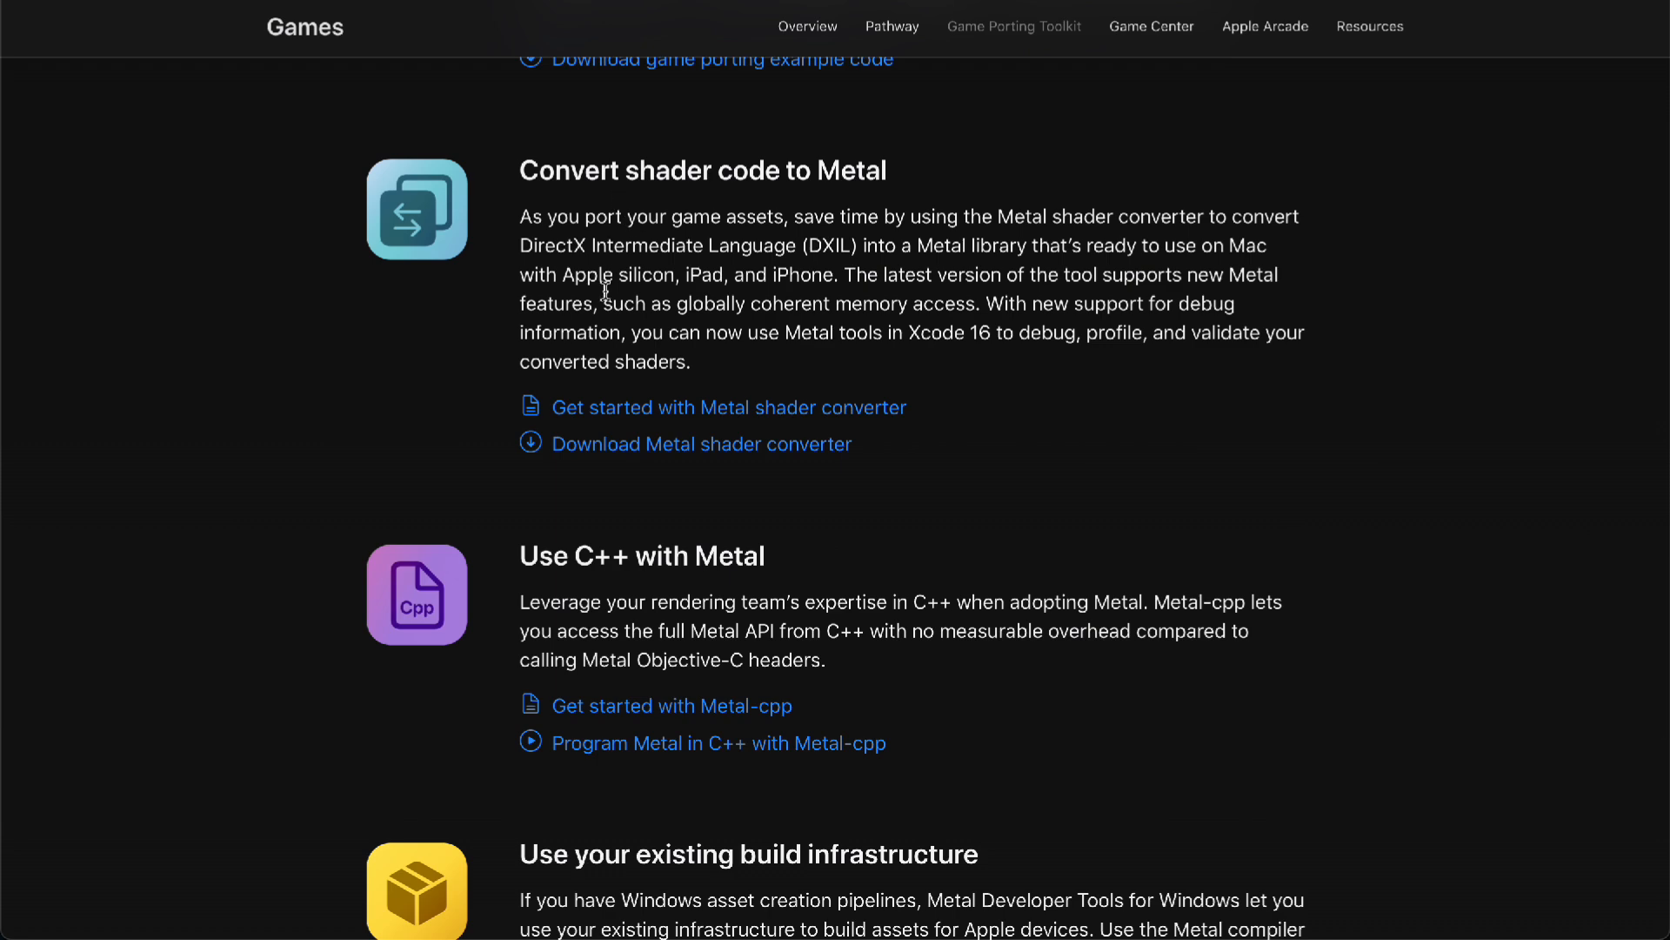
Step: Scroll on to the Windows build tools section and page footer, then back up
scroll(down, 3)
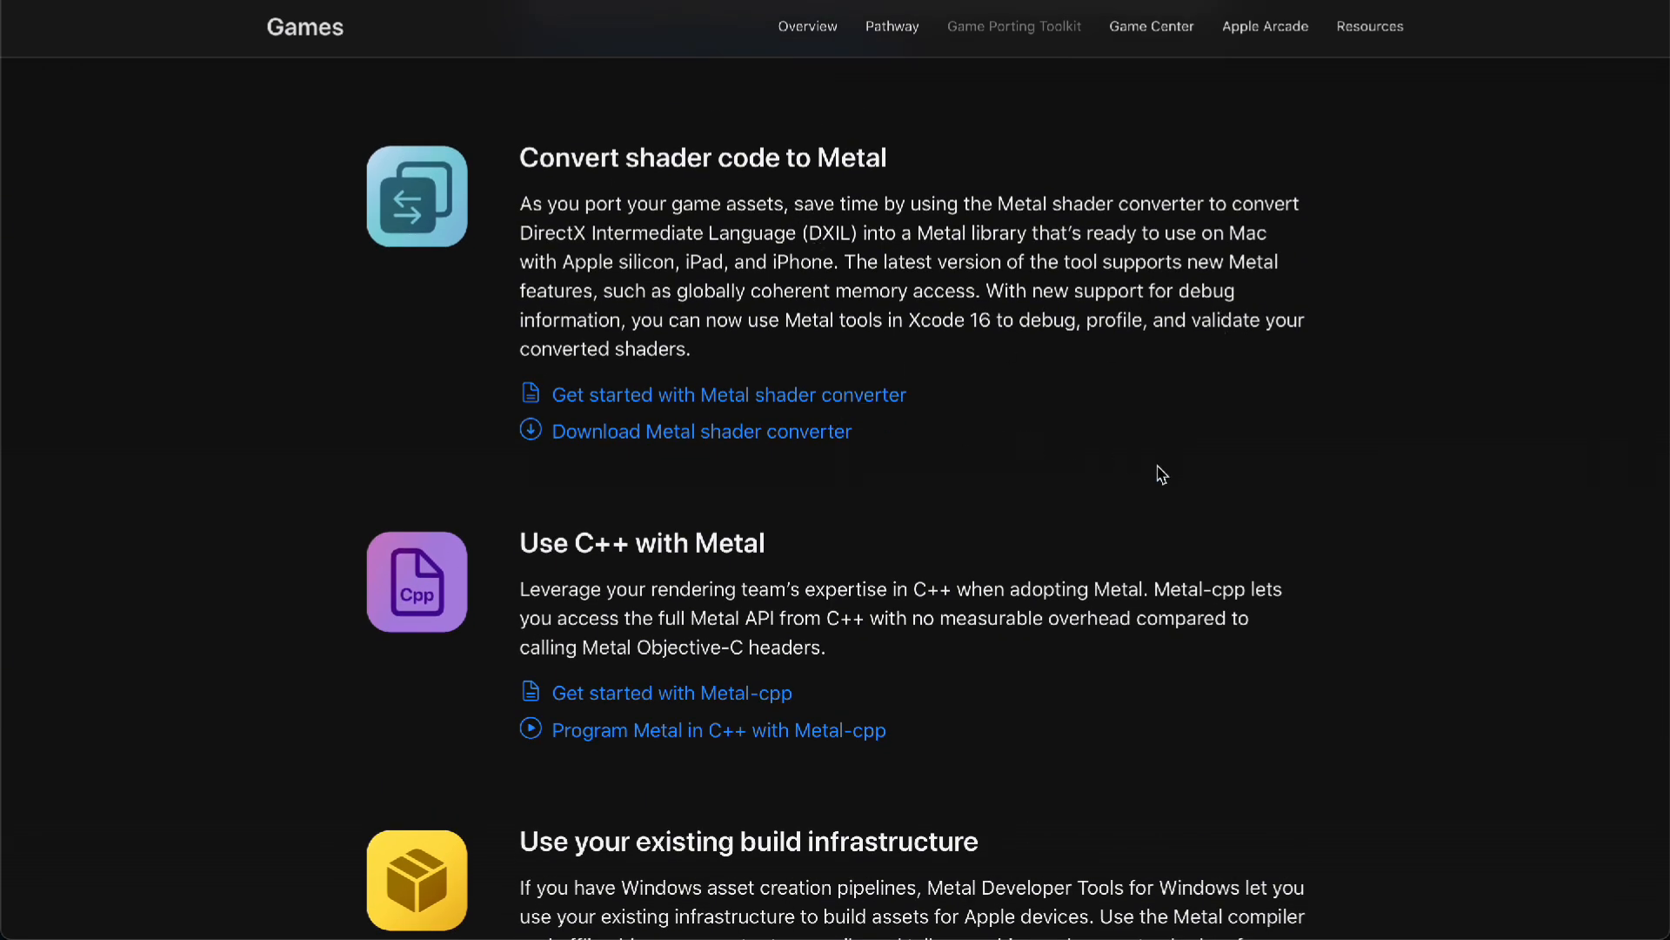
scroll(down, 3)
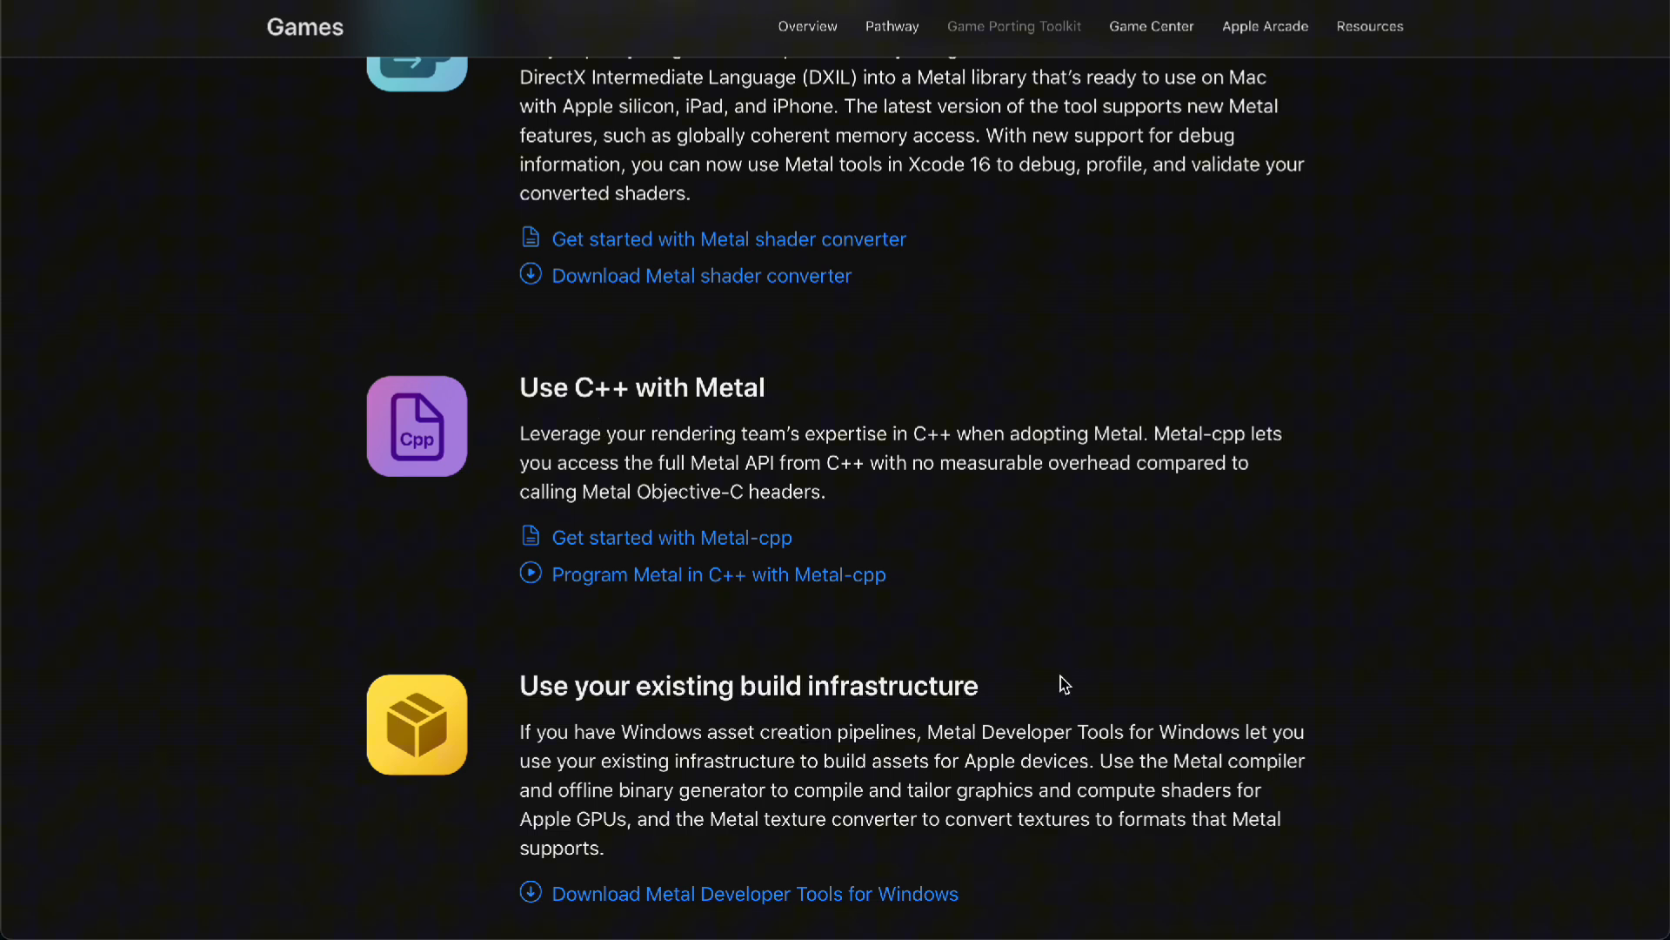
scroll(down, 3)
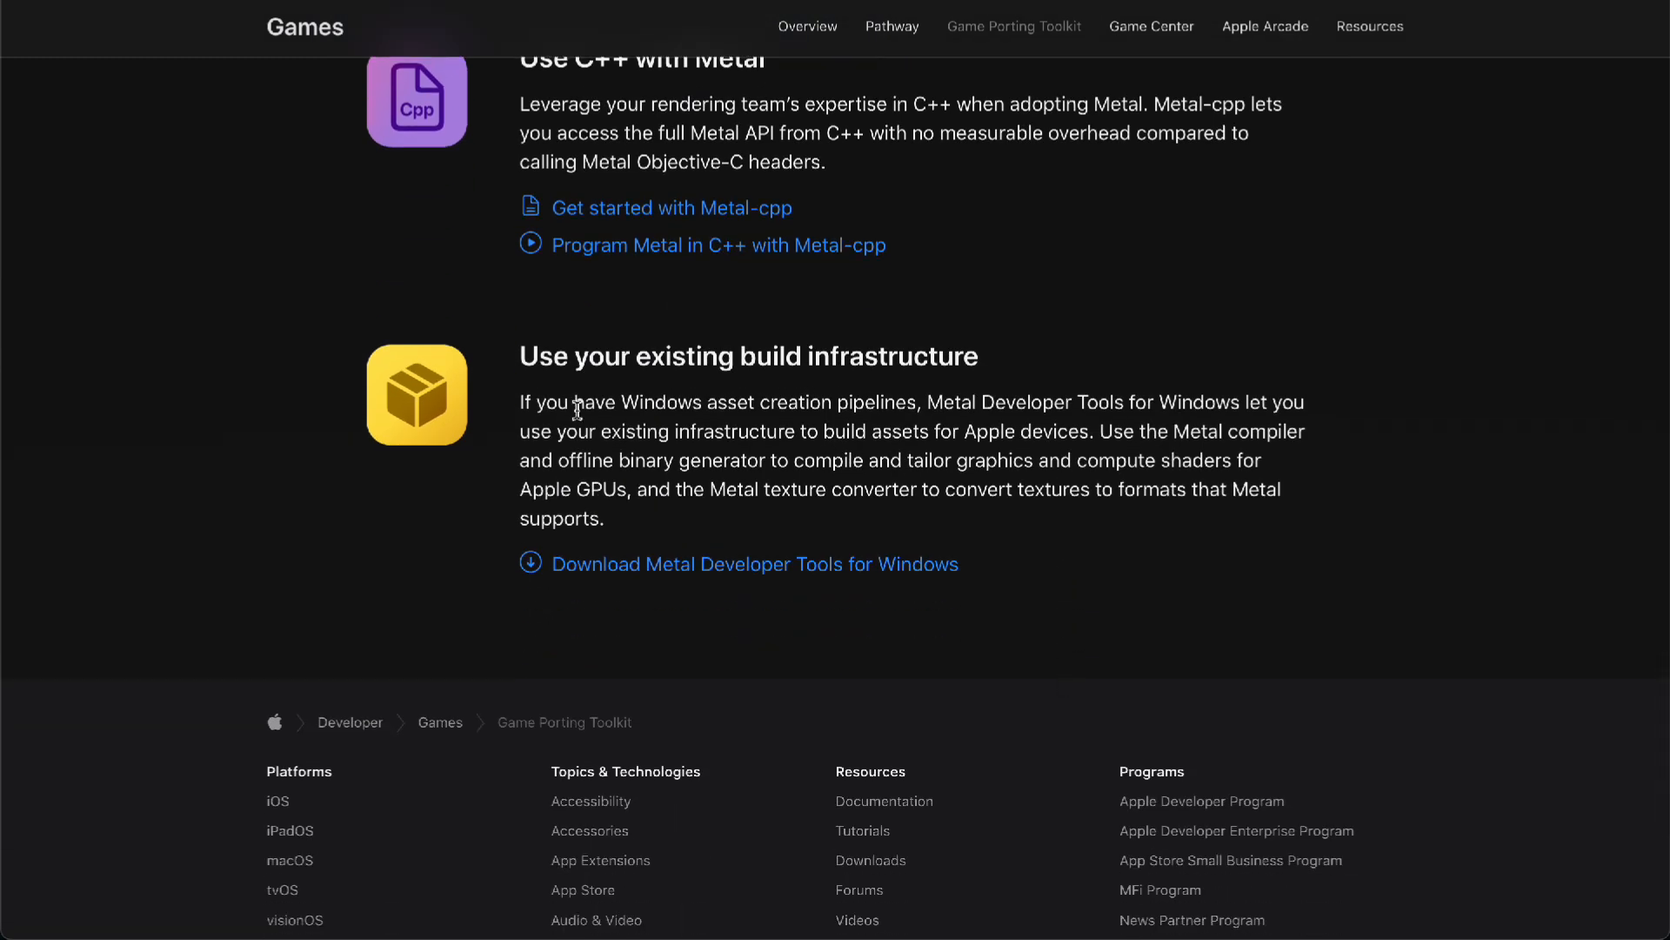
scroll(up, 3)
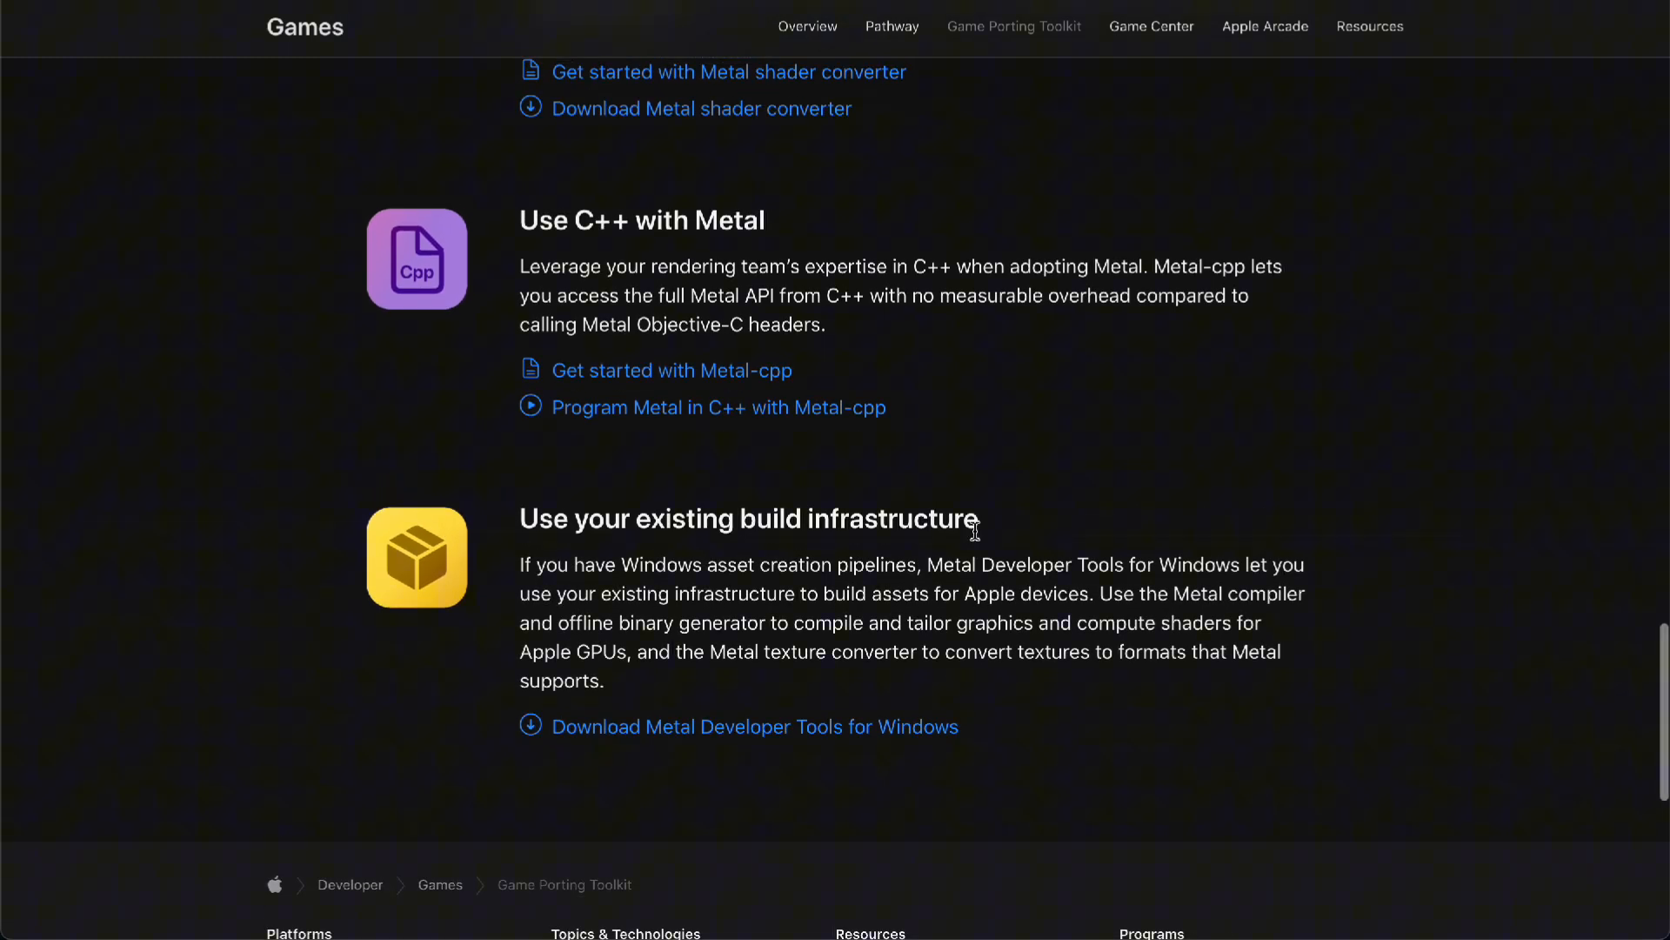
mouse_move(1285, 760)
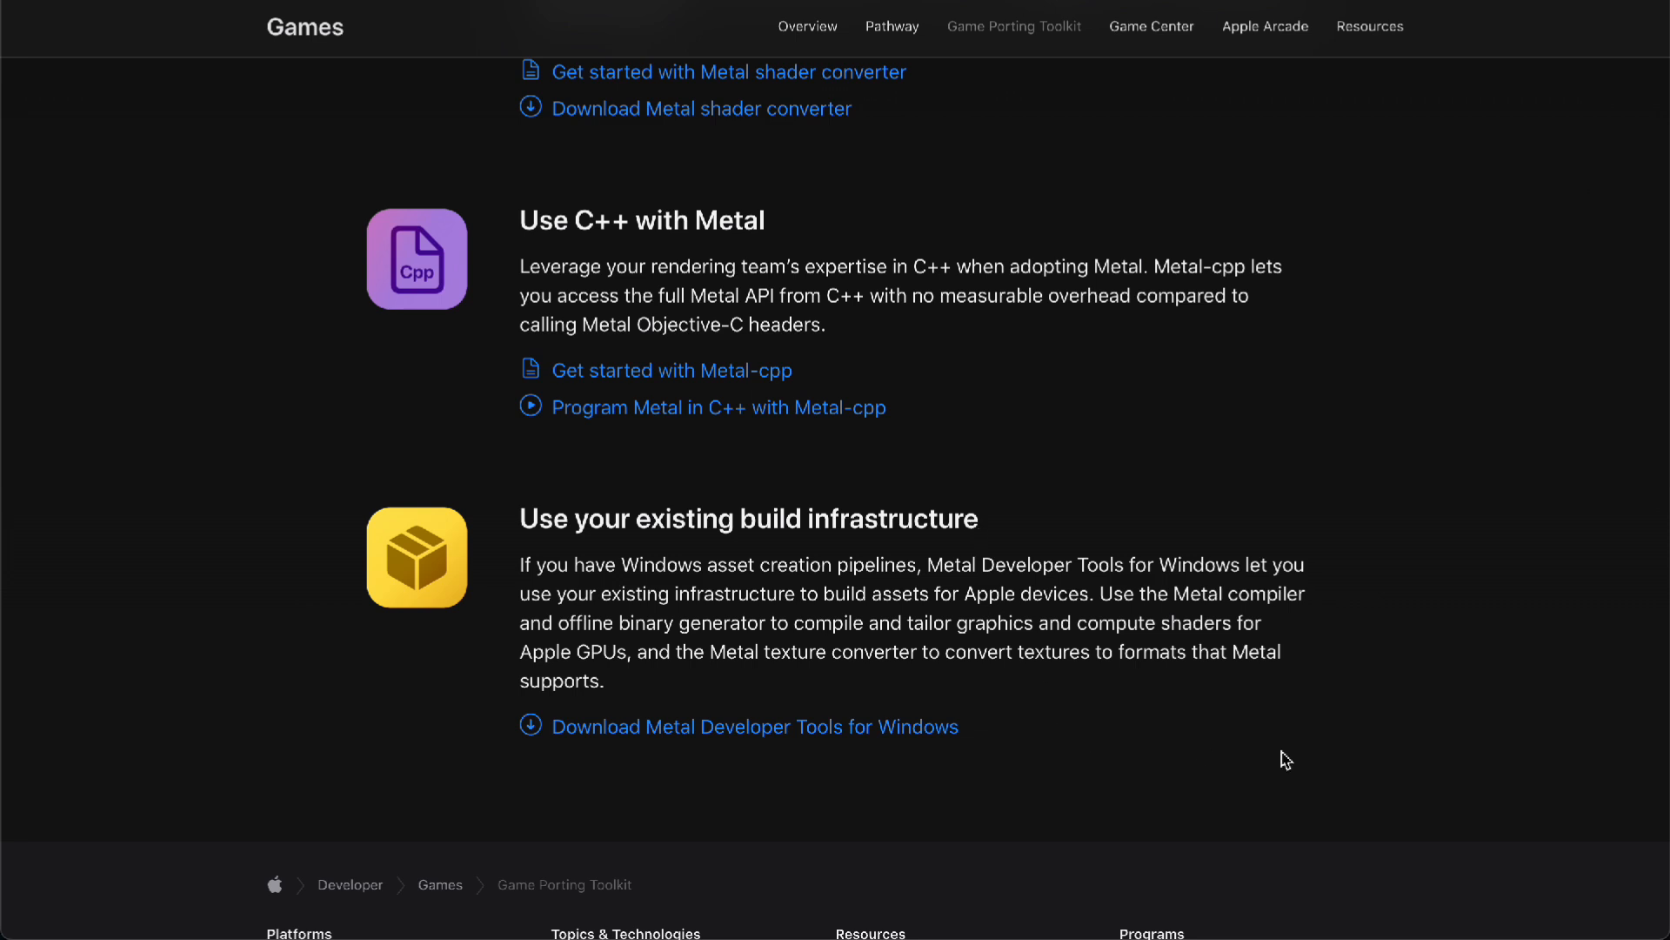
mouse_move(1351, 770)
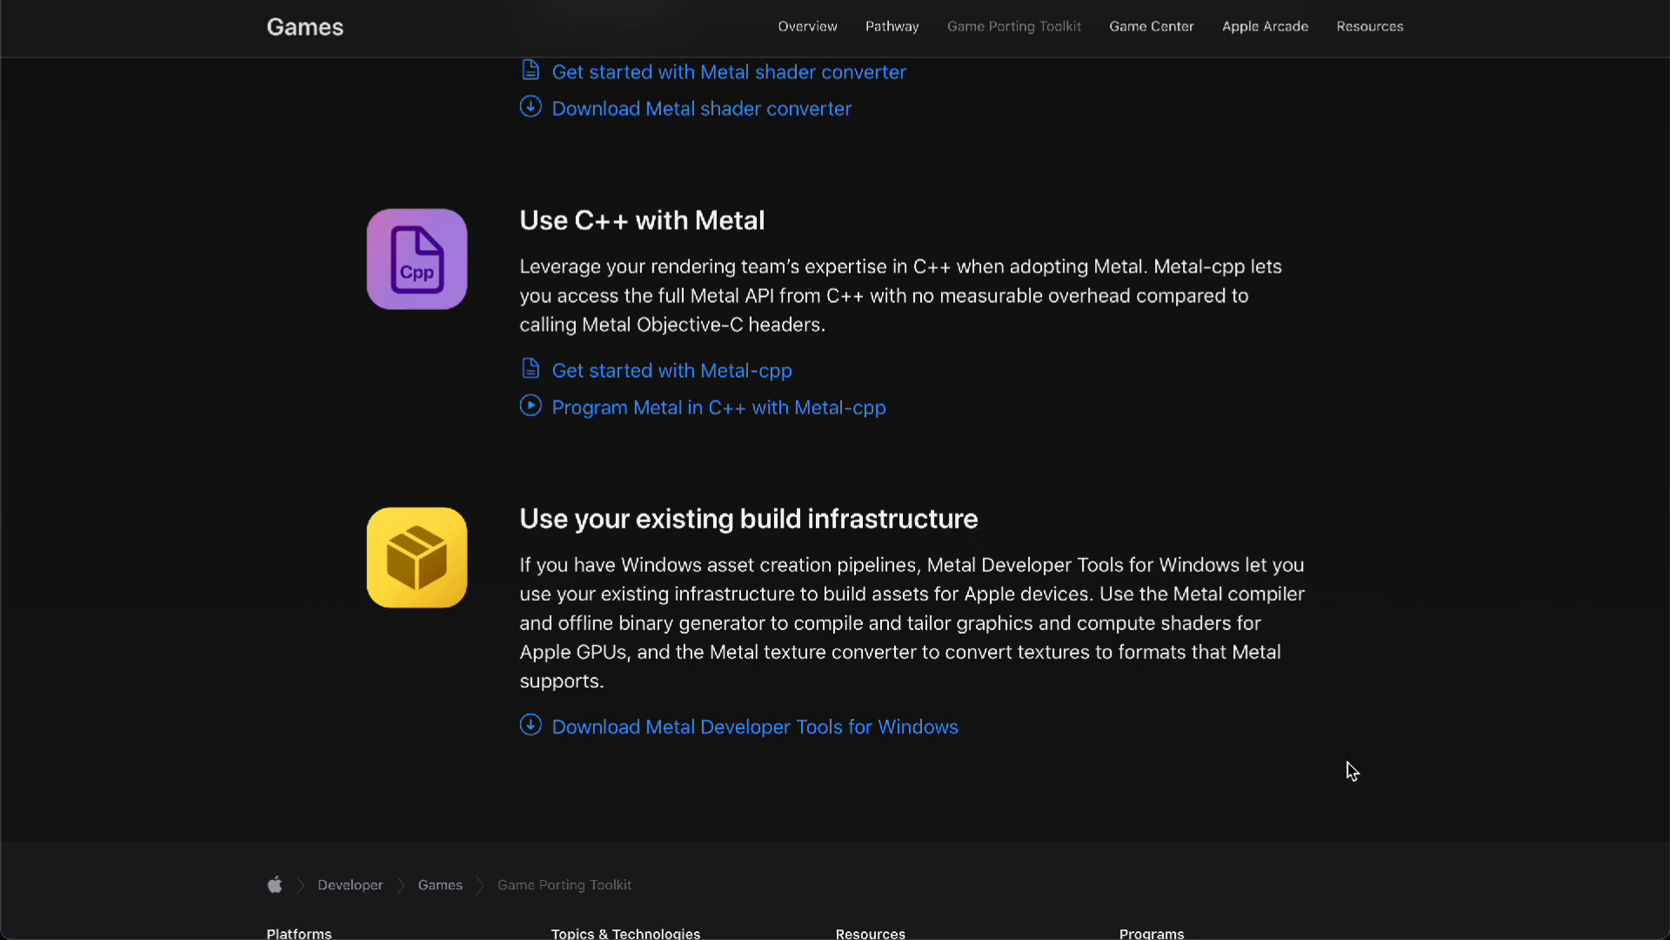
scroll(up, 3)
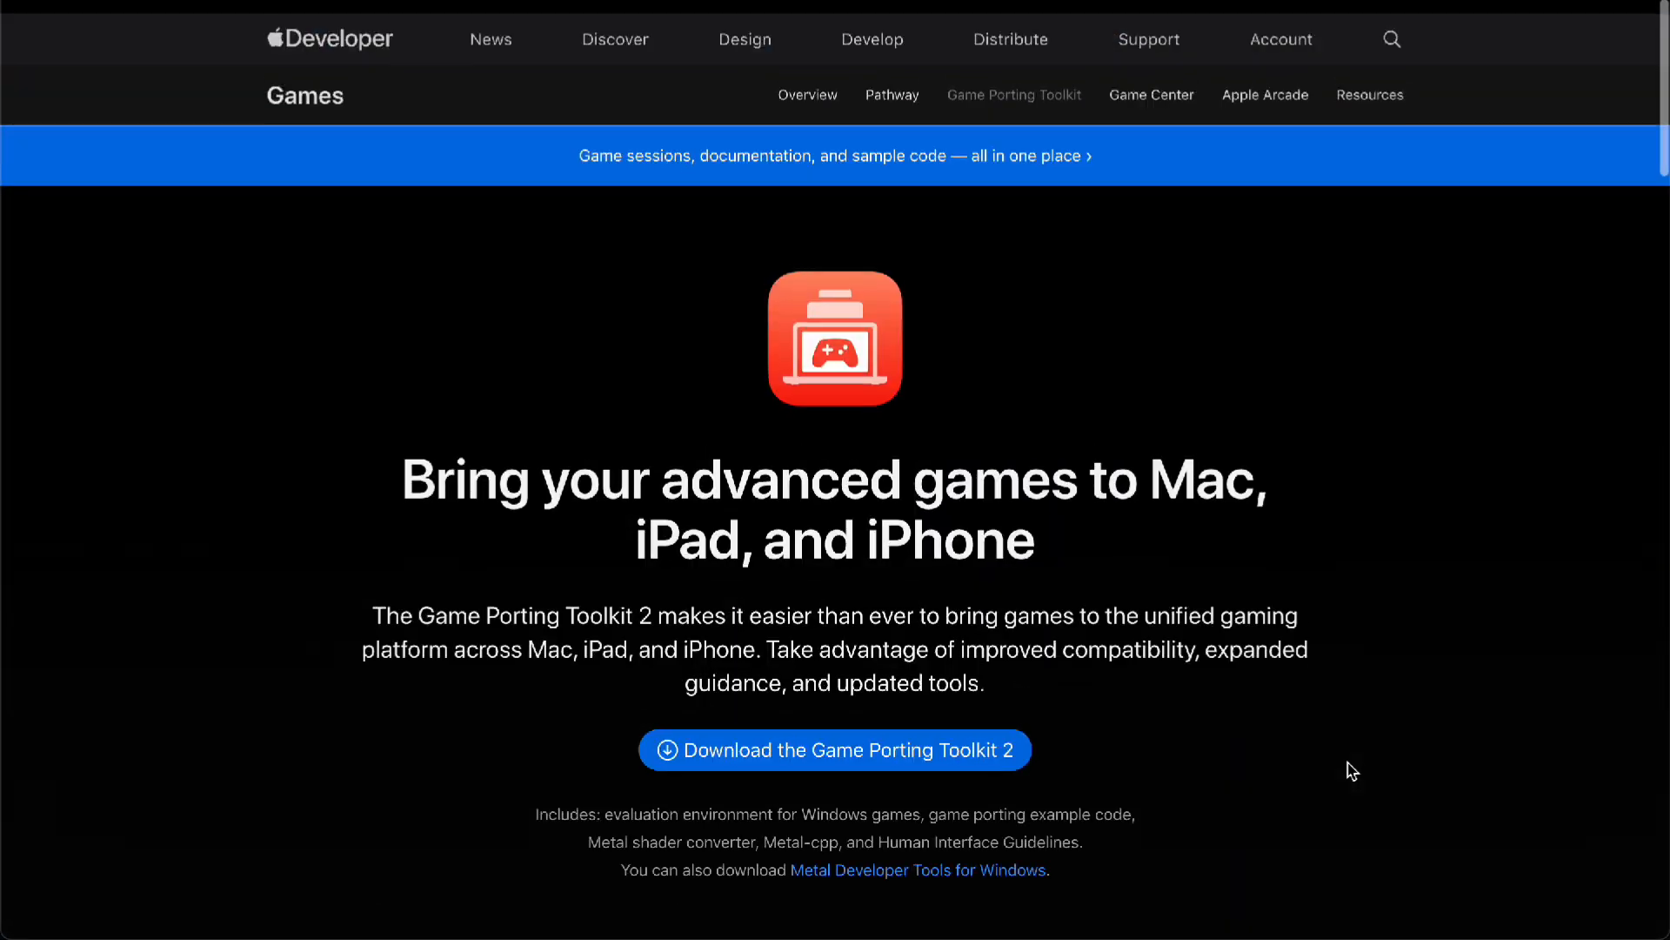
Step: Scroll to show the toolkit intro and the start of 'Get started easily'
scroll(down, 3)
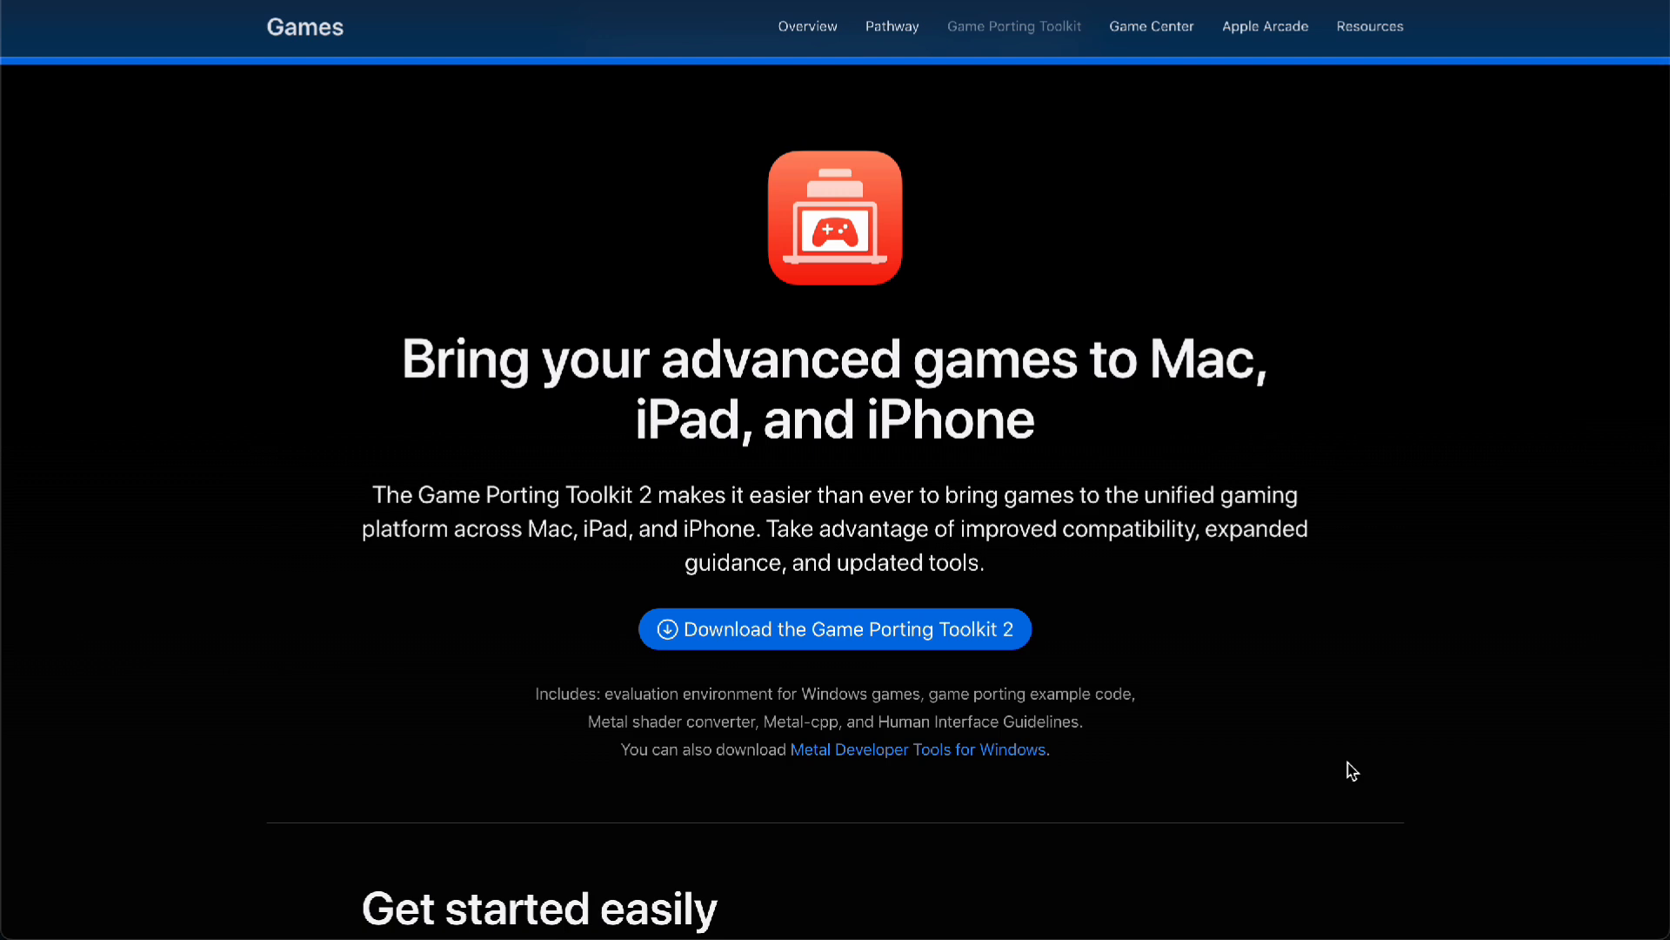